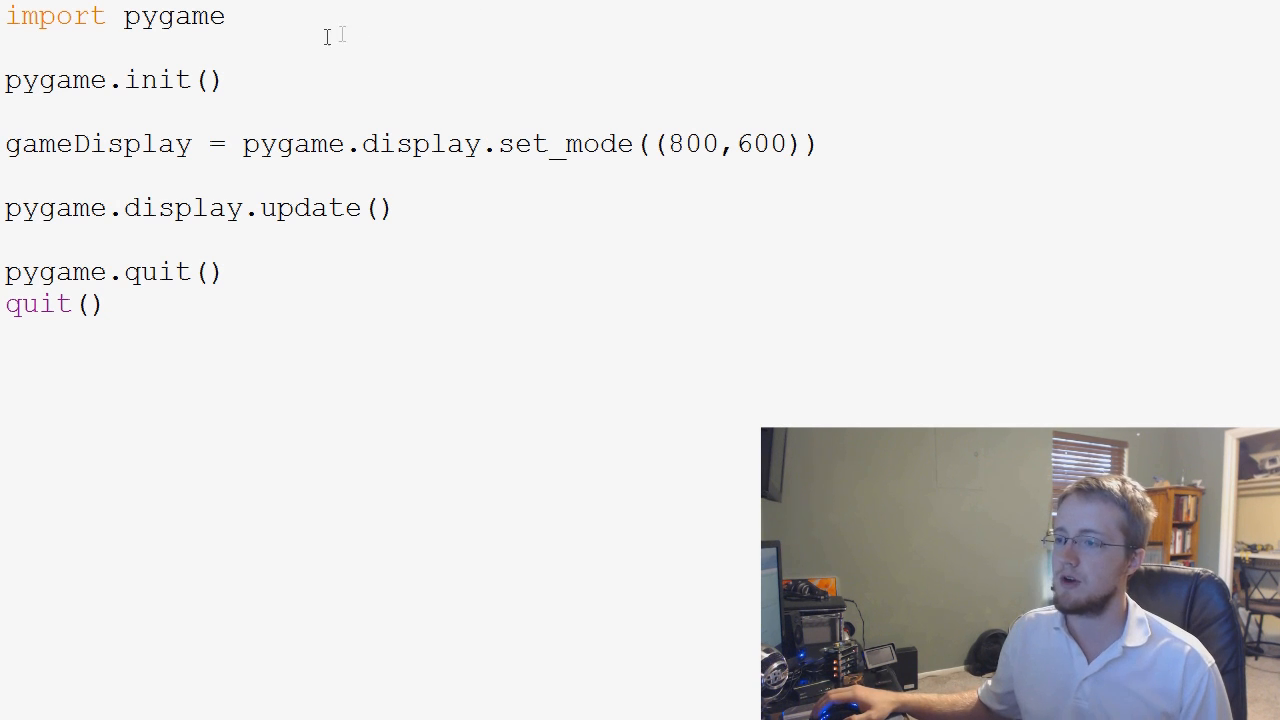
# Open blank lines after pygame.display.update() and below the set_mode line.
pyautogui.click(10, 240)
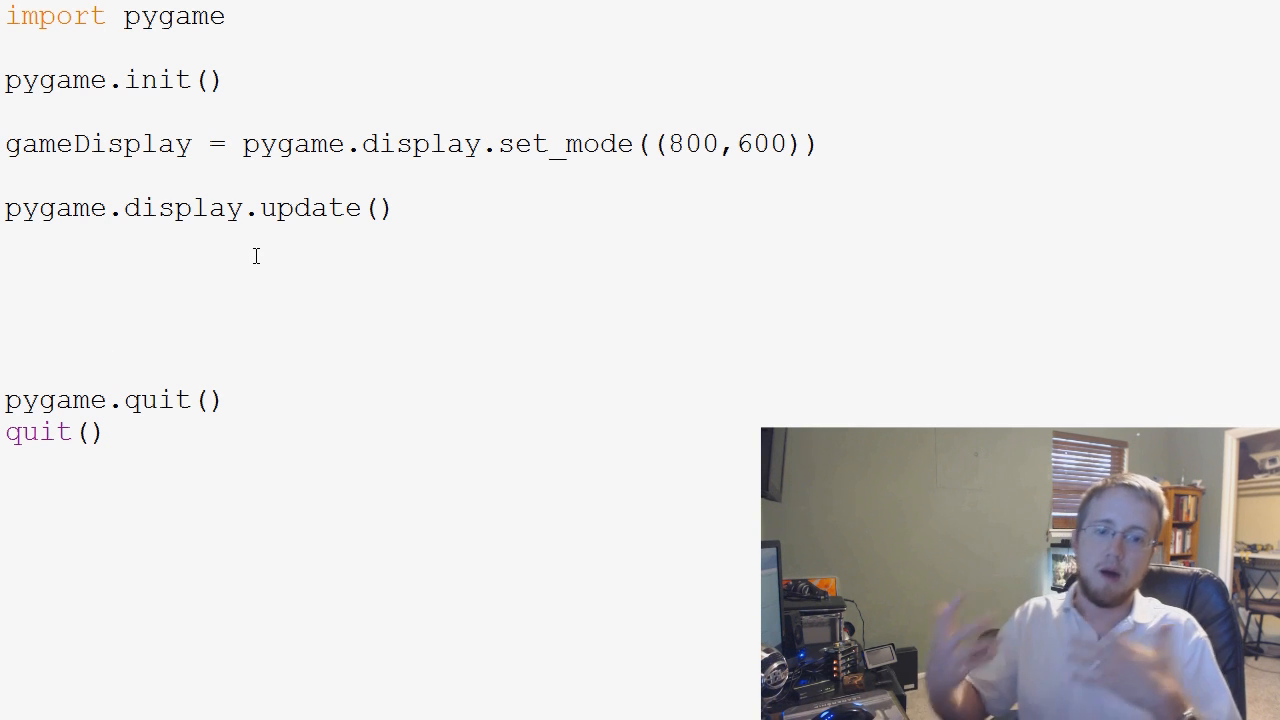
pyautogui.click(5, 273)
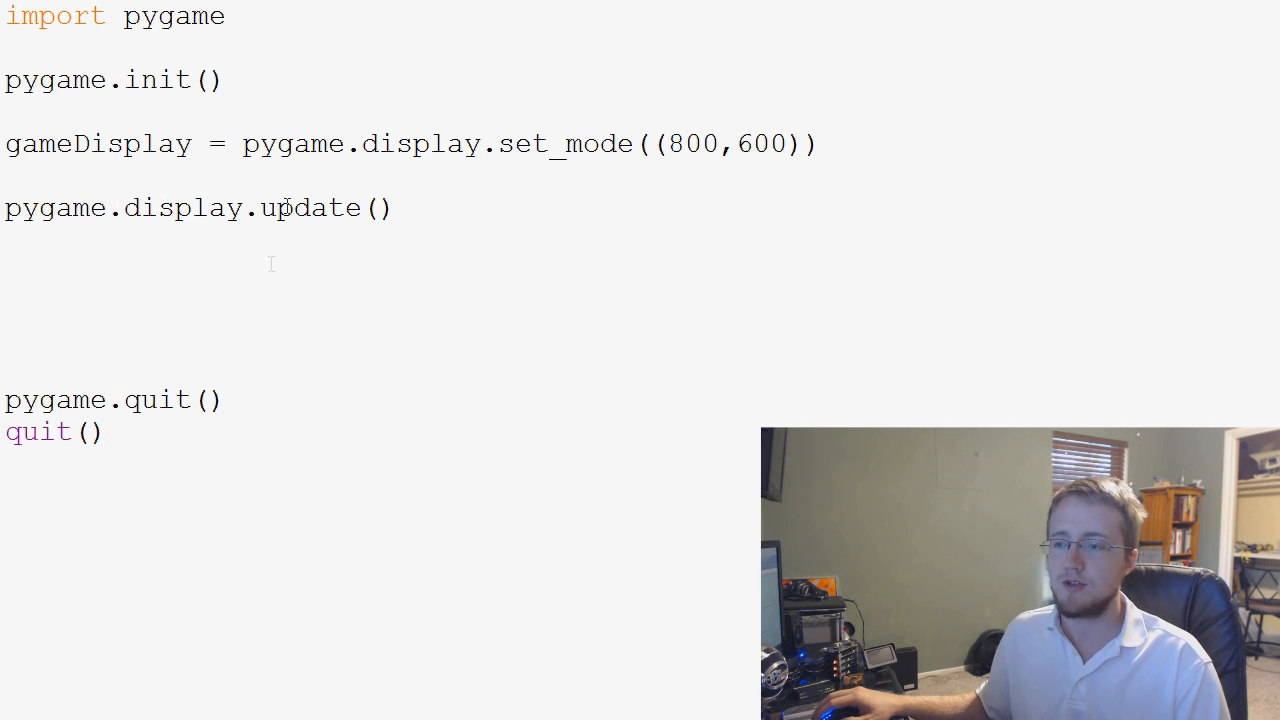
pyautogui.click(818, 143)
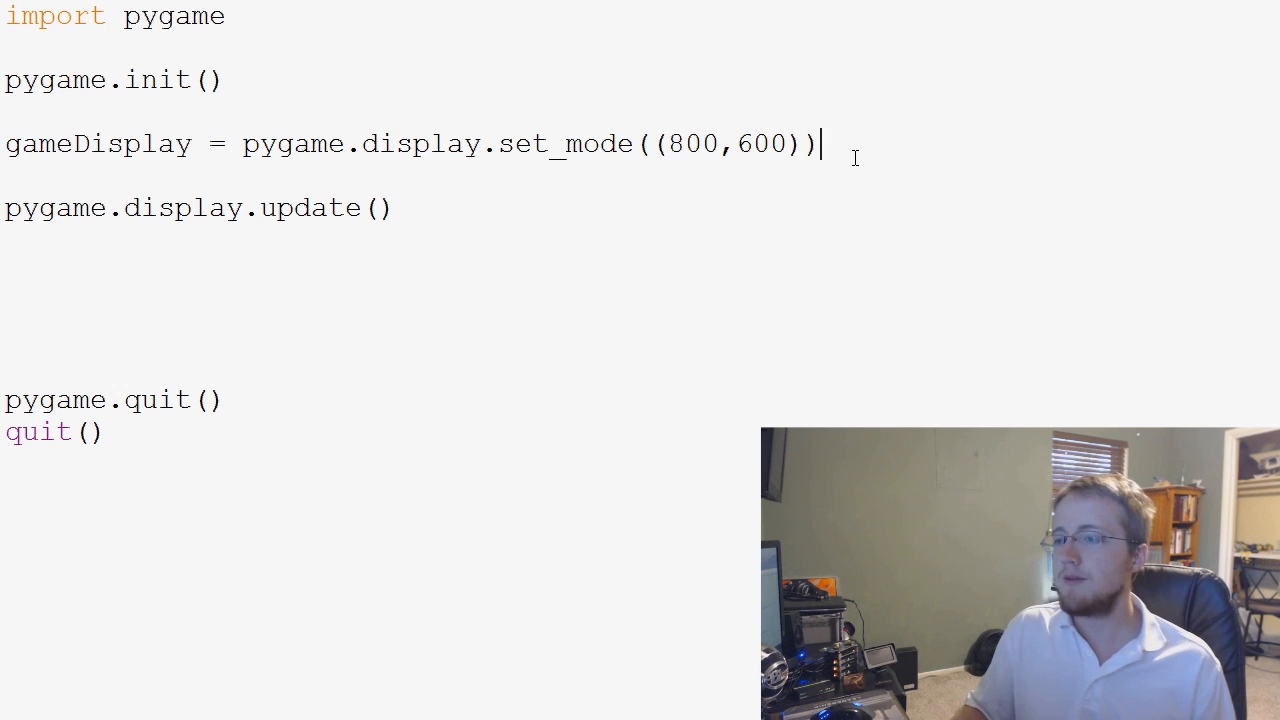
pyautogui.press('Return')
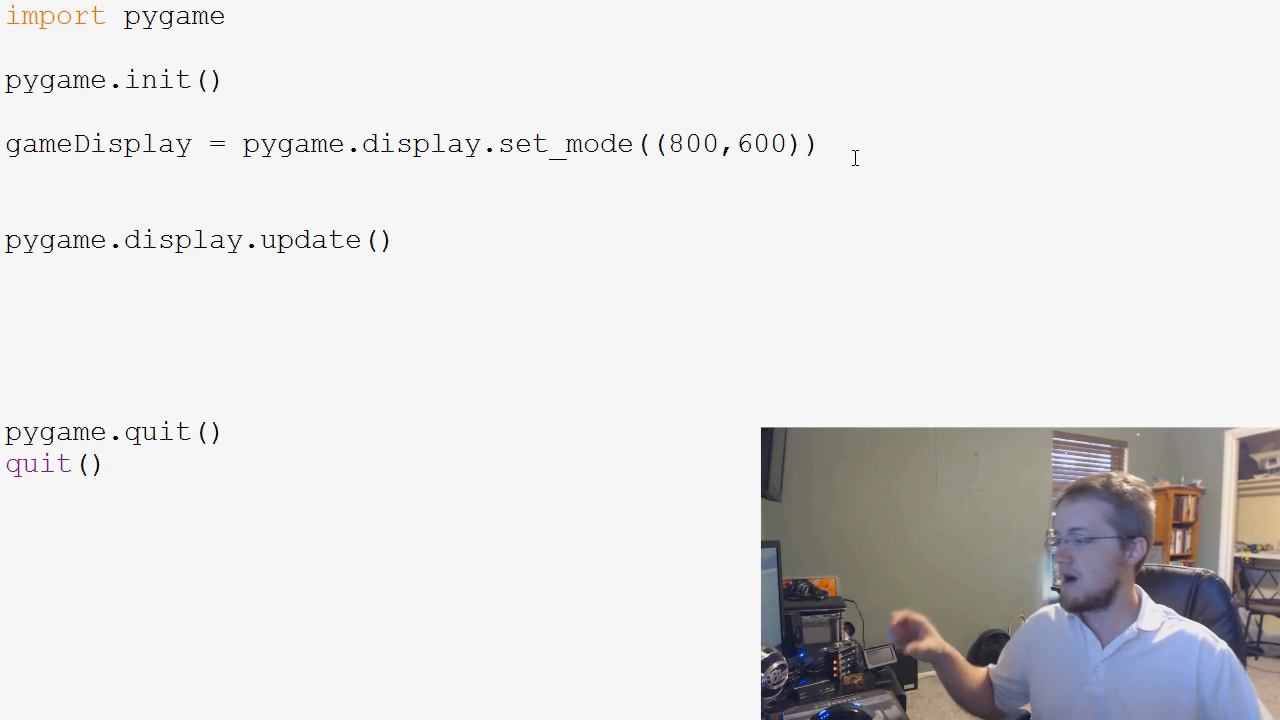
pyautogui.click(5, 177)
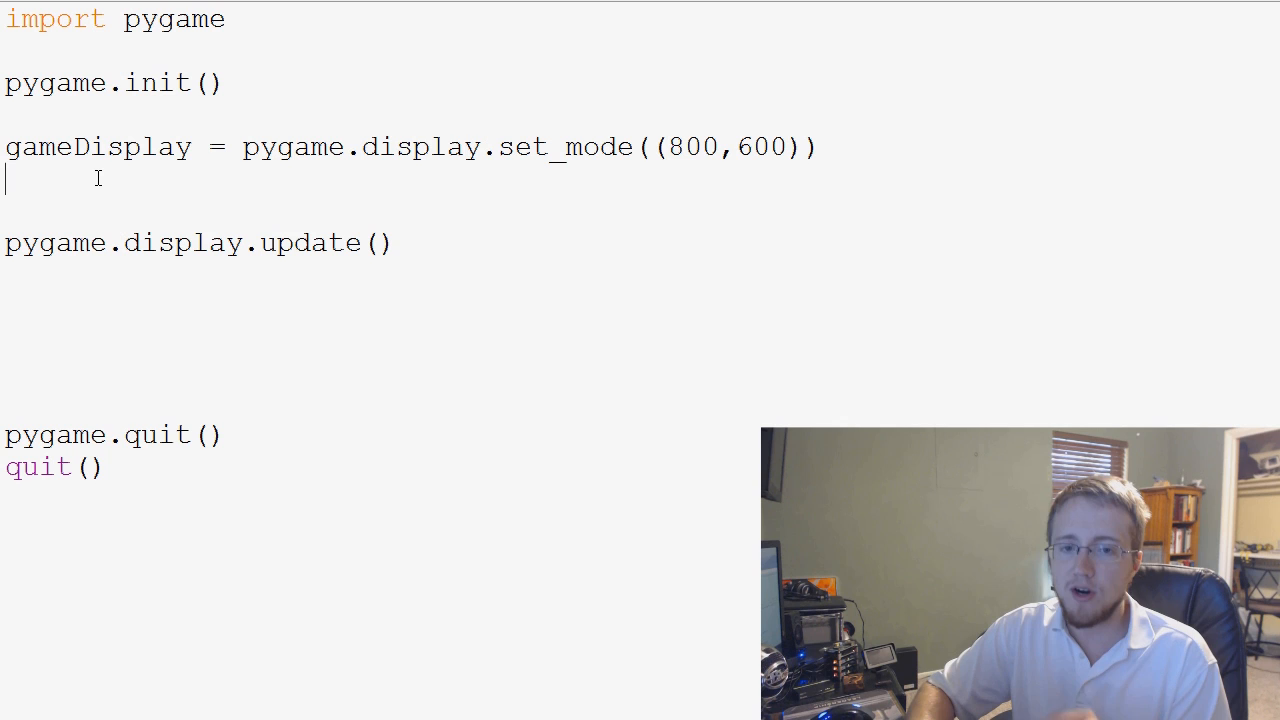
# Add pygame.display.set_caption('Slither') on the blank line below set_mode.
pyautogui.write('pygame')
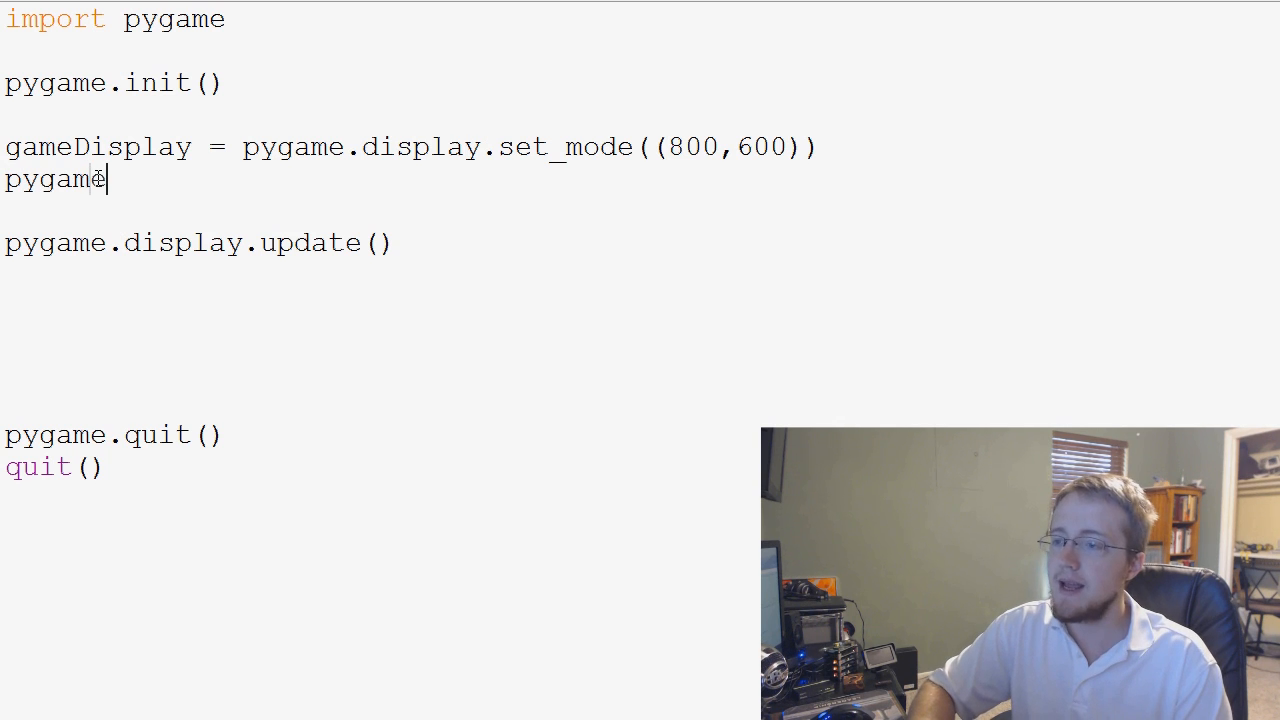
pyautogui.write('.displ')
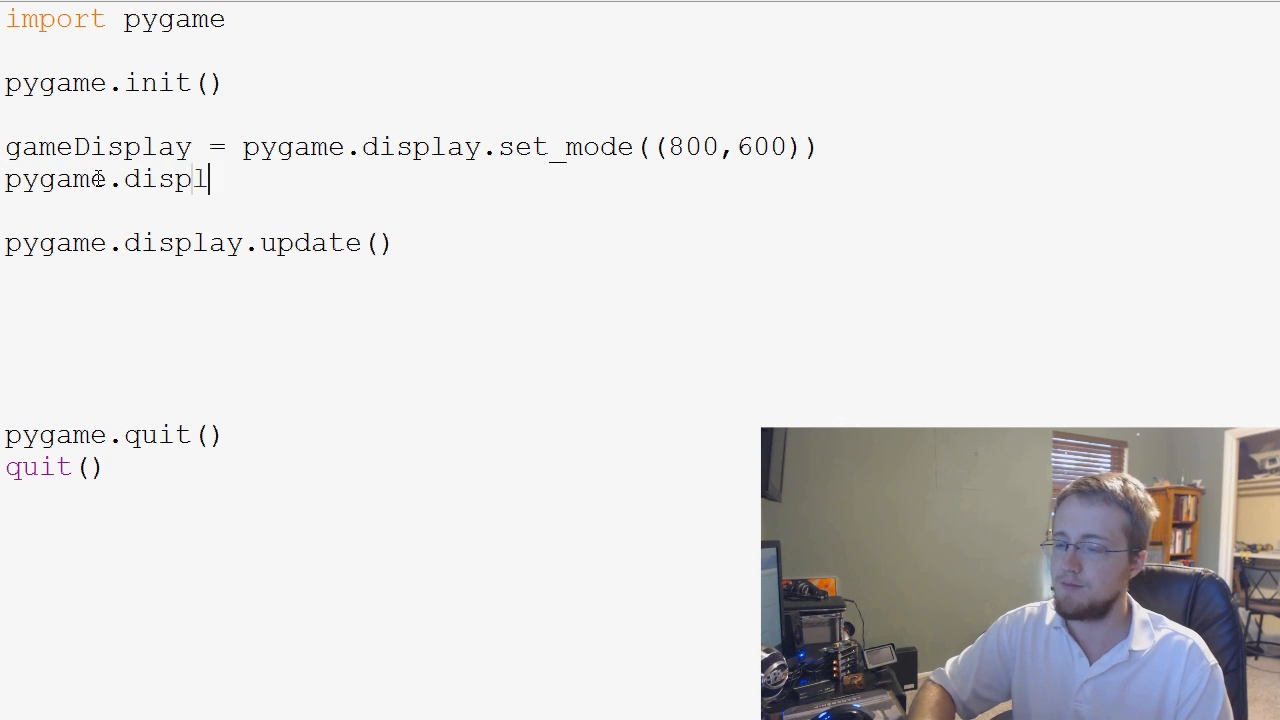
pyautogui.write('ay.set')
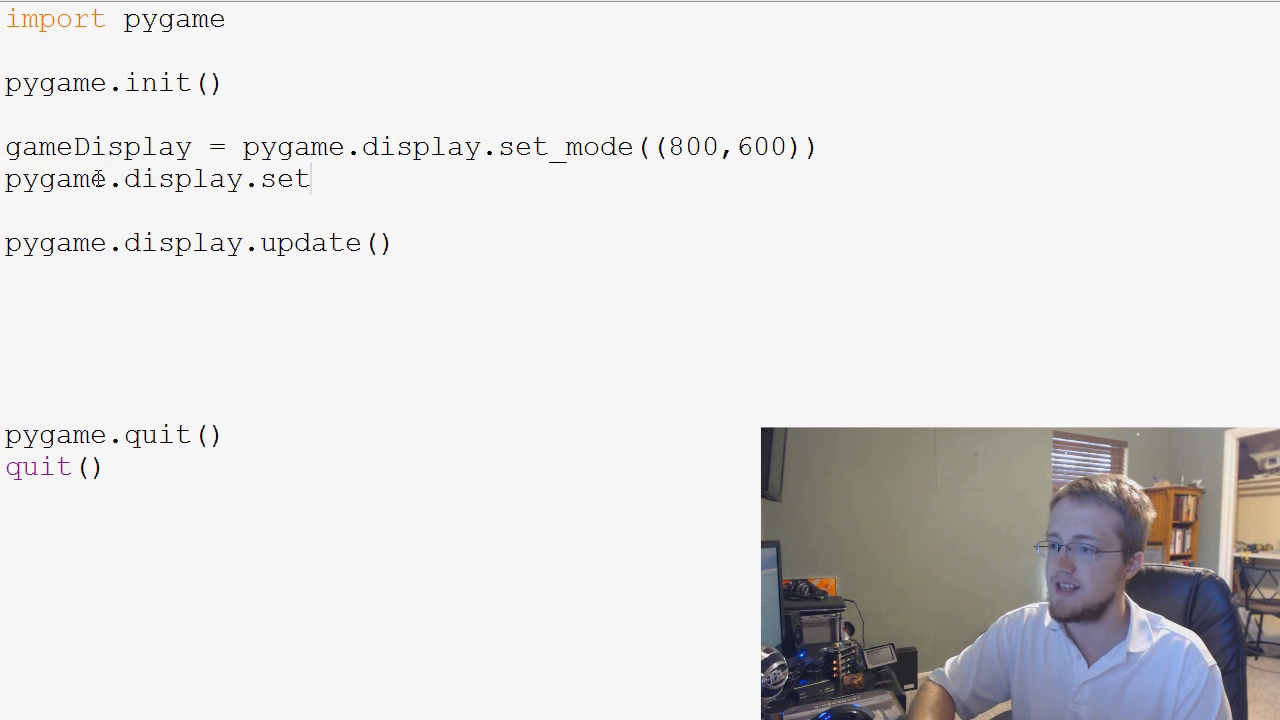
pyautogui.write('_caption')
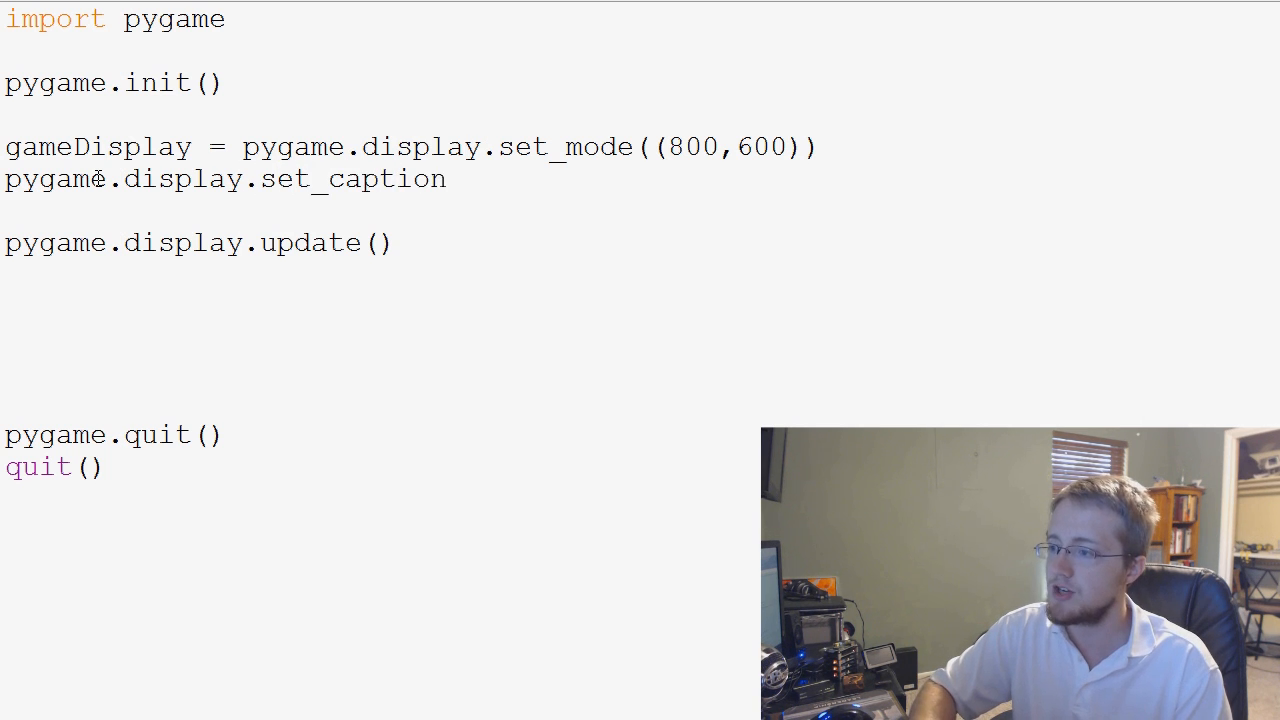
pyautogui.write("('')")
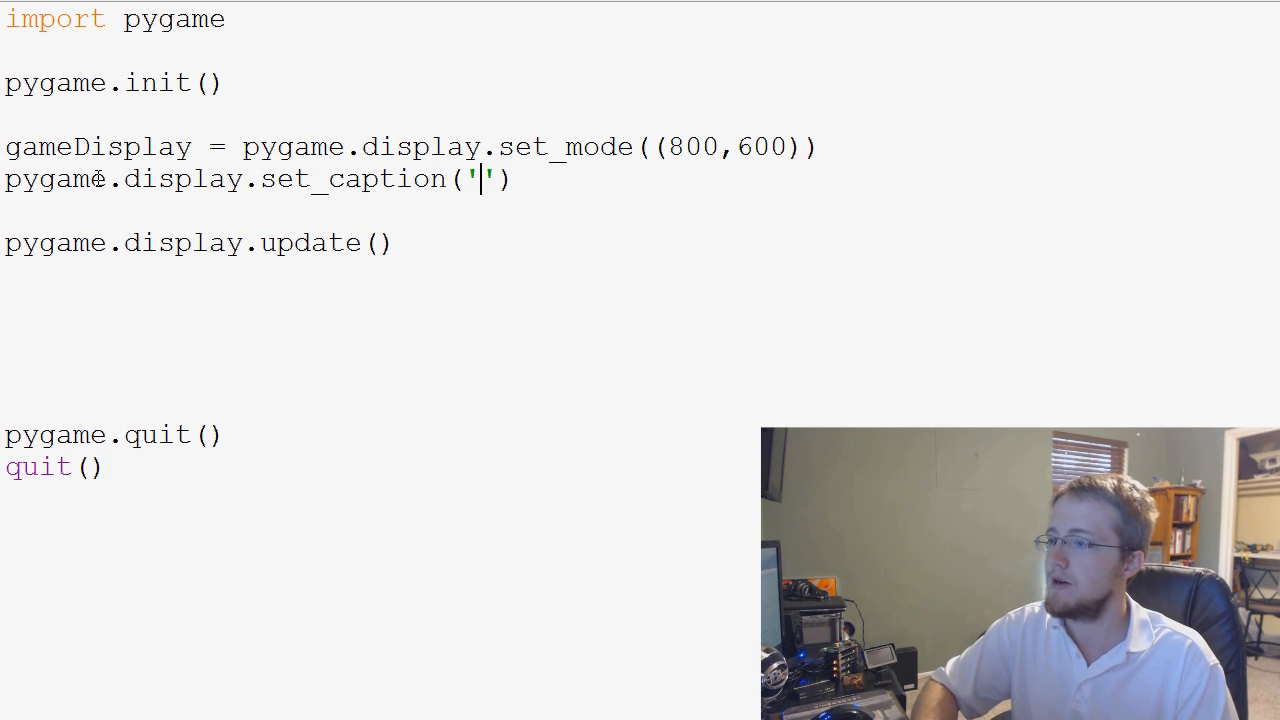
pyautogui.write('Slither')
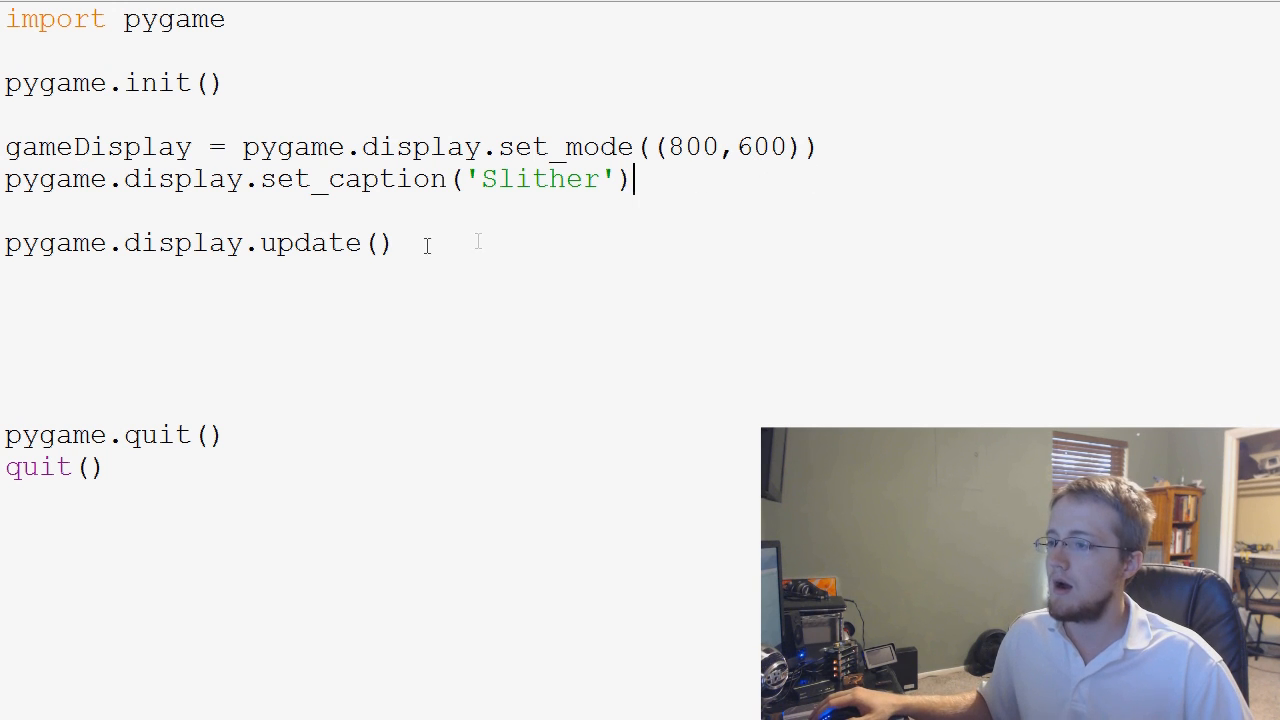
# Add the line gameExit = False below pygame.display.update().
pyautogui.click(395, 242)
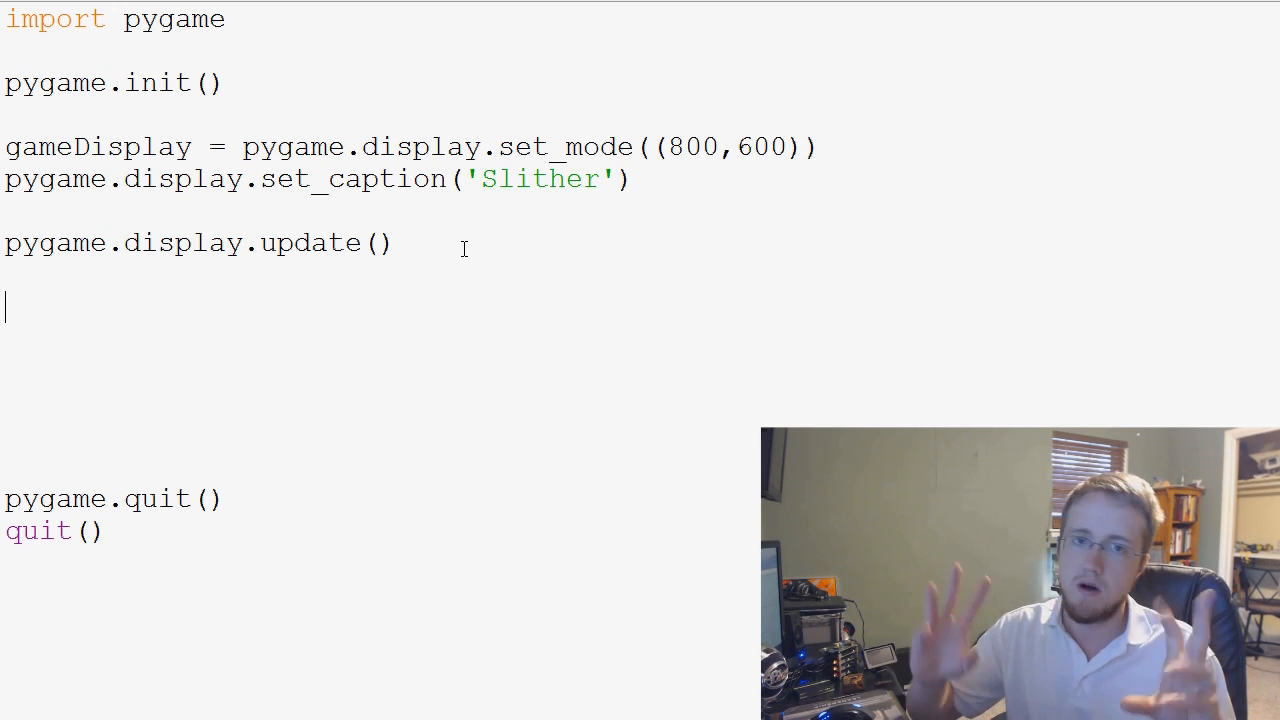
pyautogui.write('ga')
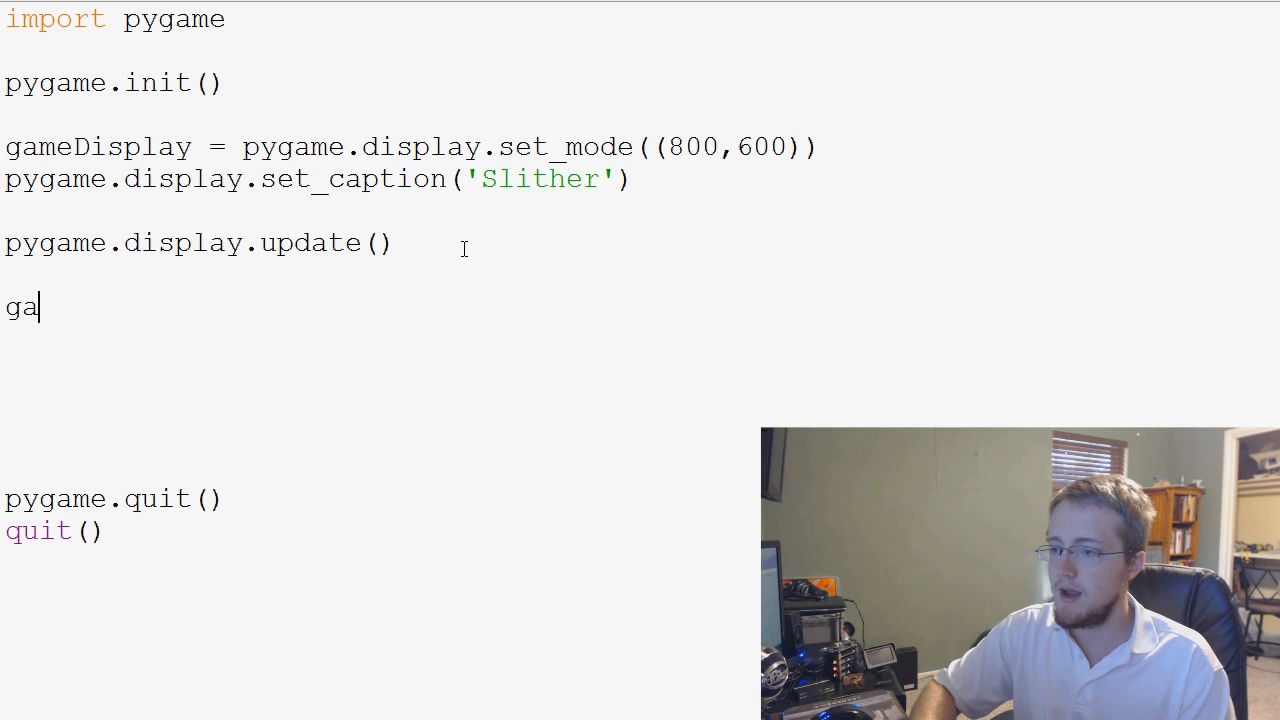
pyautogui.write('meExit')
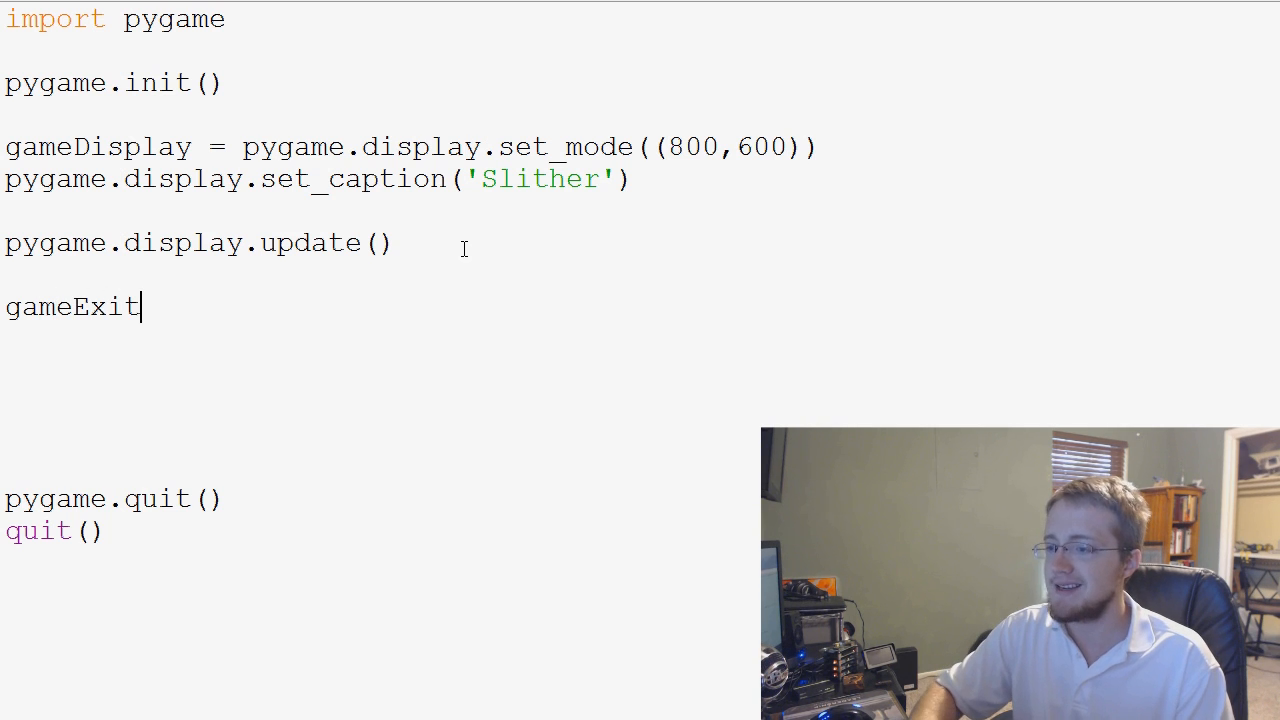
pyautogui.write('= Fa')
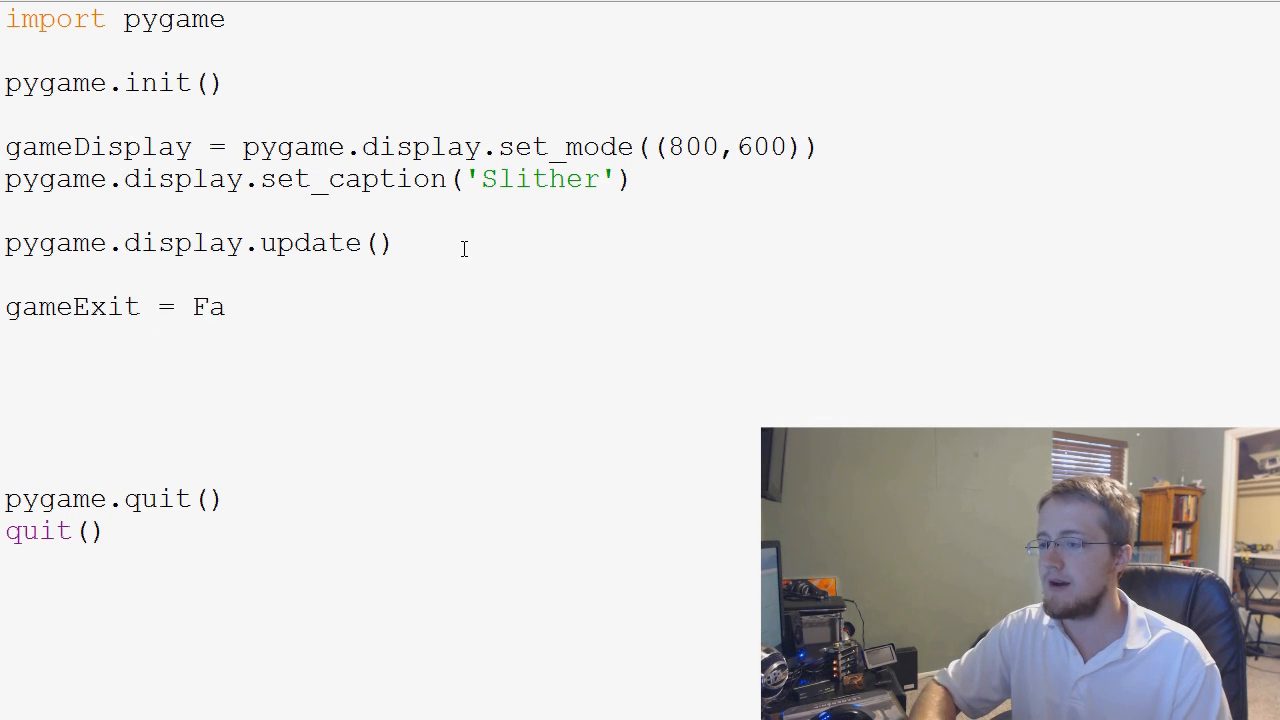
pyautogui.write('lse')
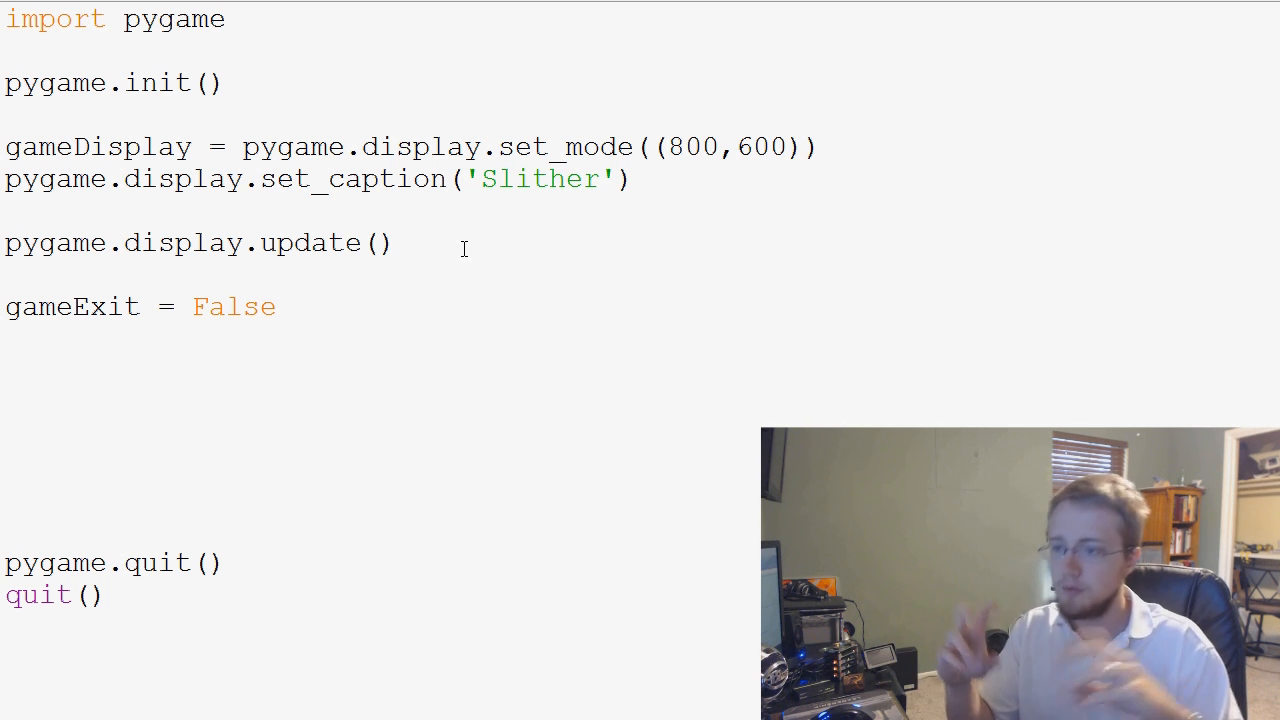
# Start a 'while not gameExit:' loop on the line below gameExit.
pyautogui.click(113, 361)
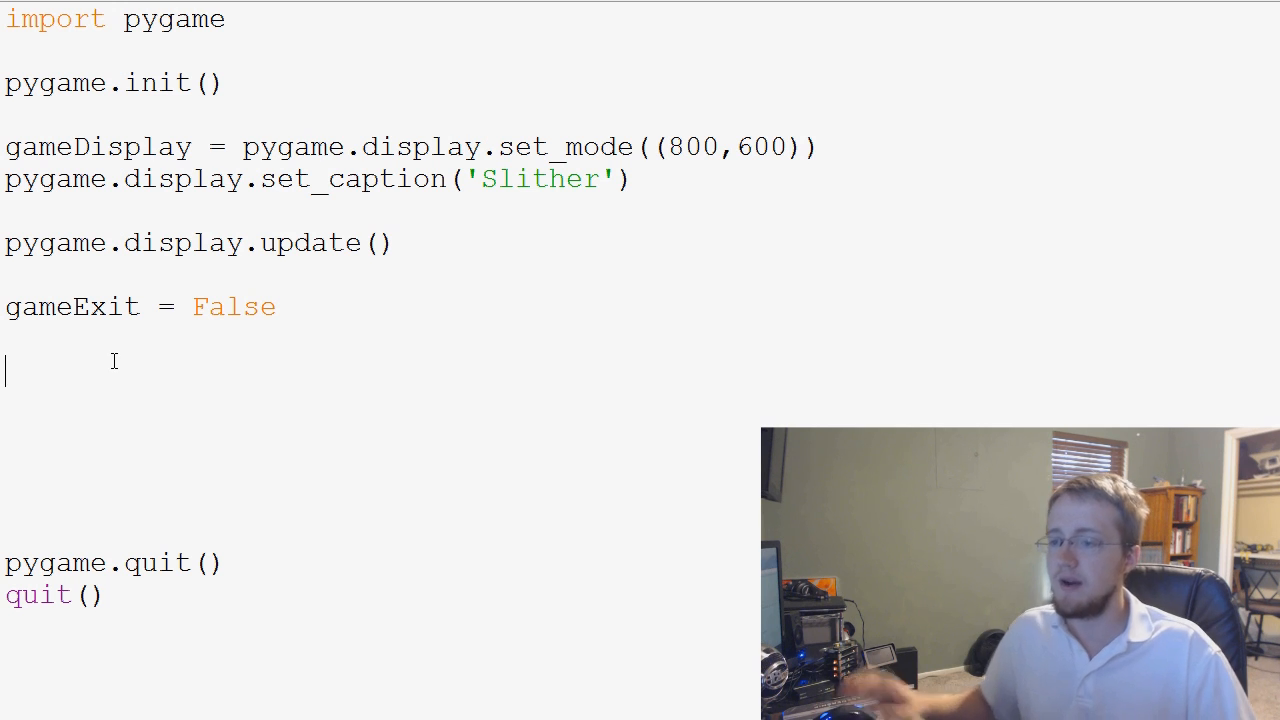
pyautogui.write('while')
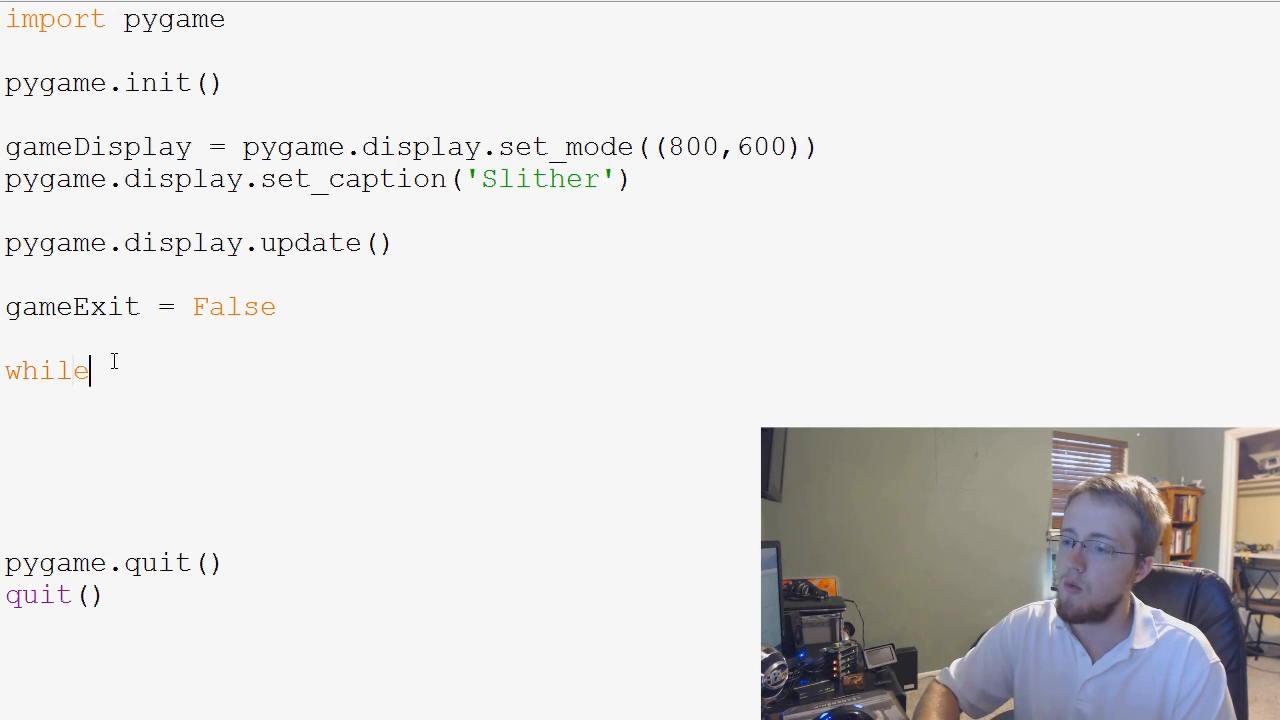
pyautogui.write('not')
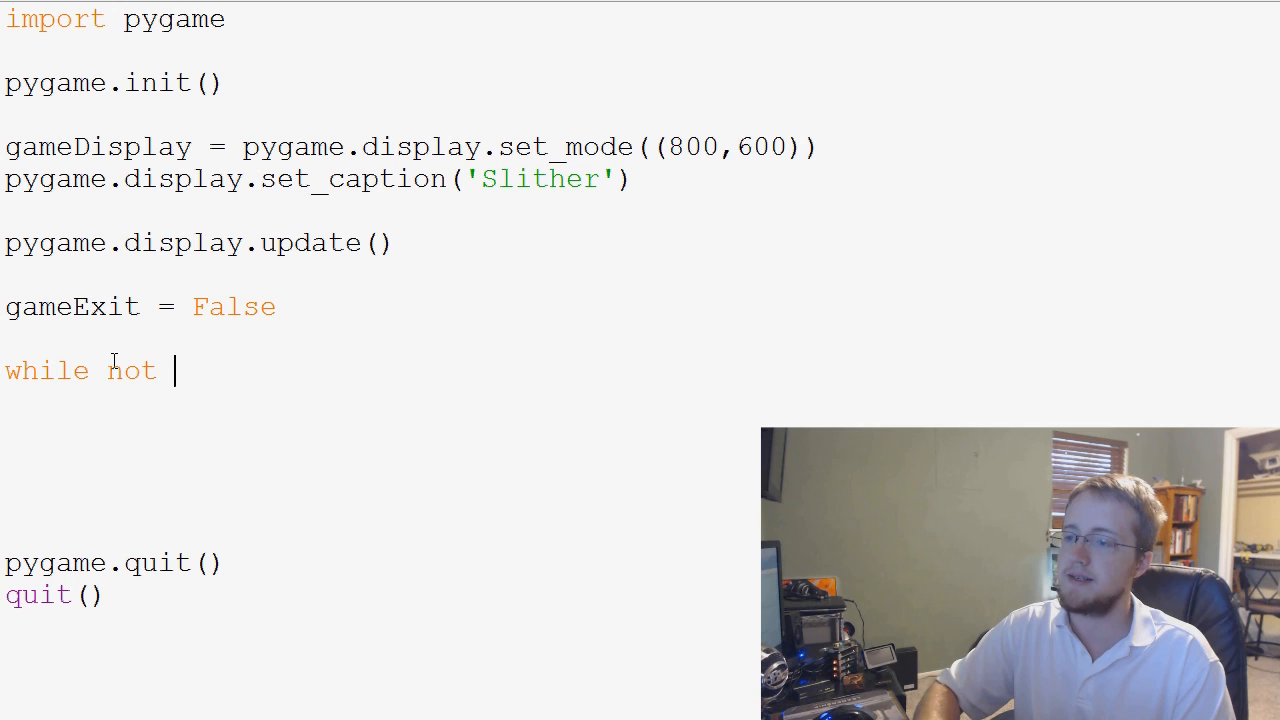
pyautogui.write('gameExi')
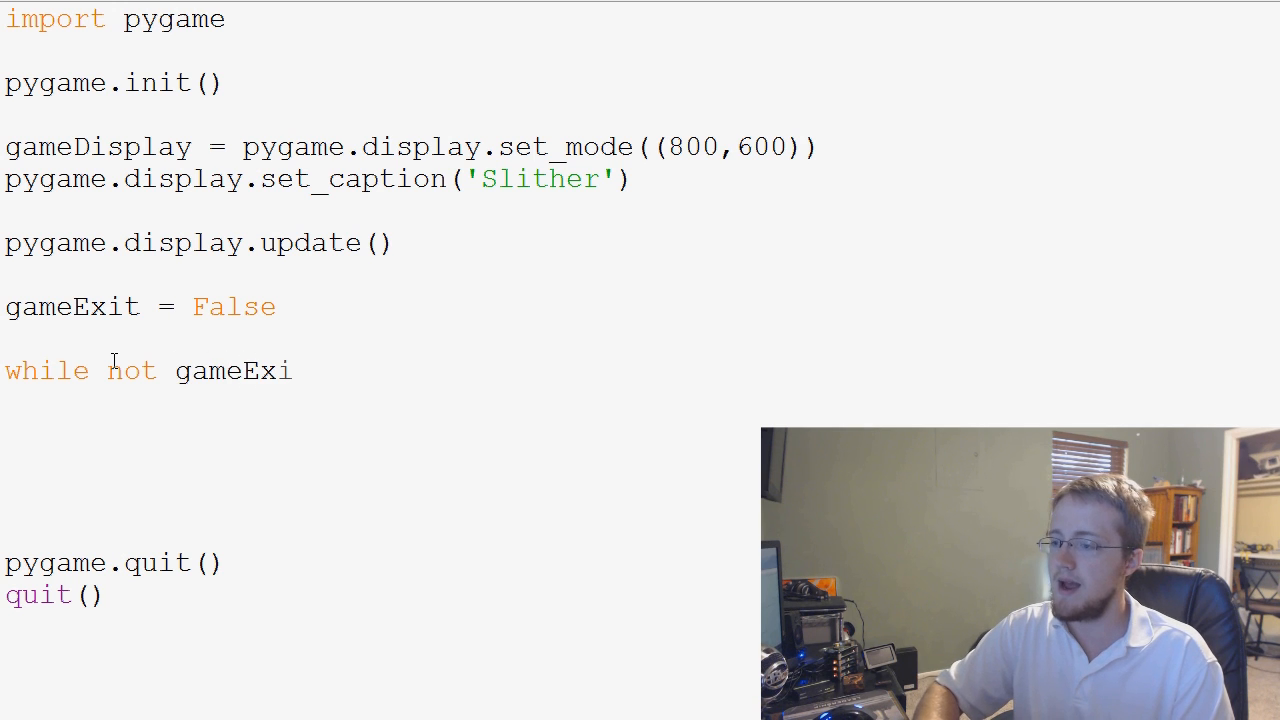
pyautogui.write('t:')
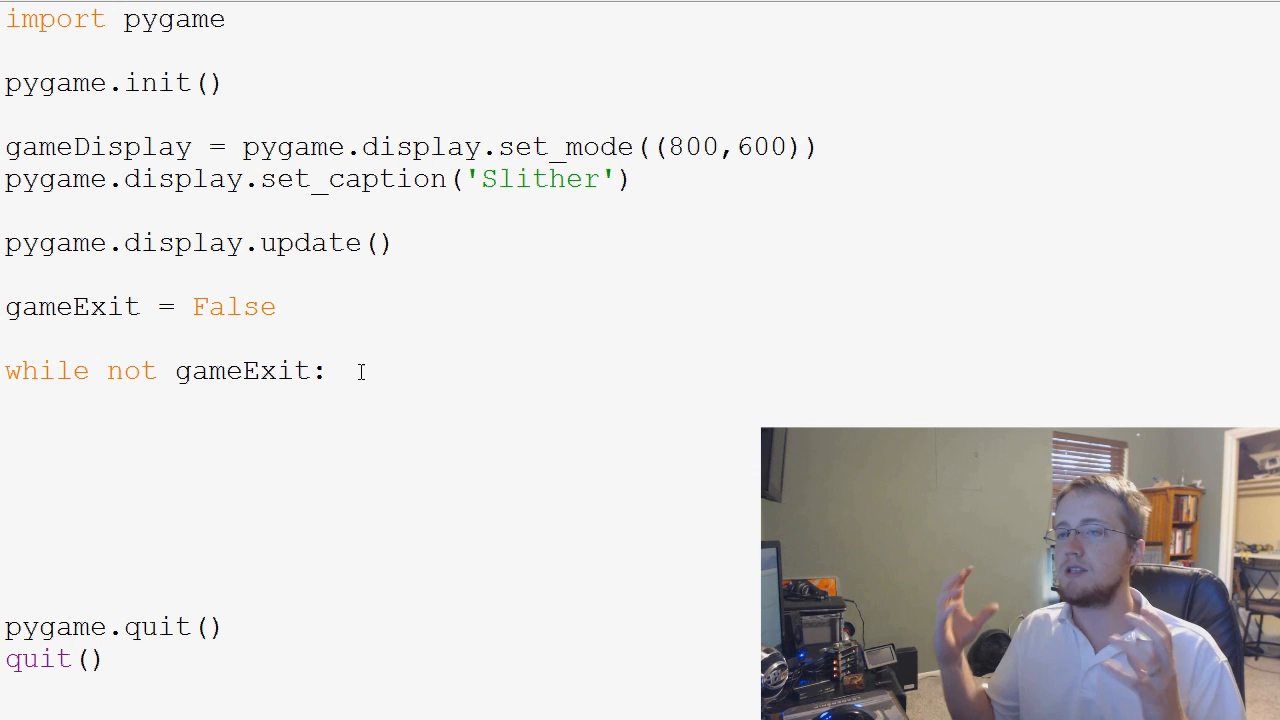
# Inside the loop, add 'for event in pygame.event.get():' printing each event with print(event).
pyautogui.press('Return')
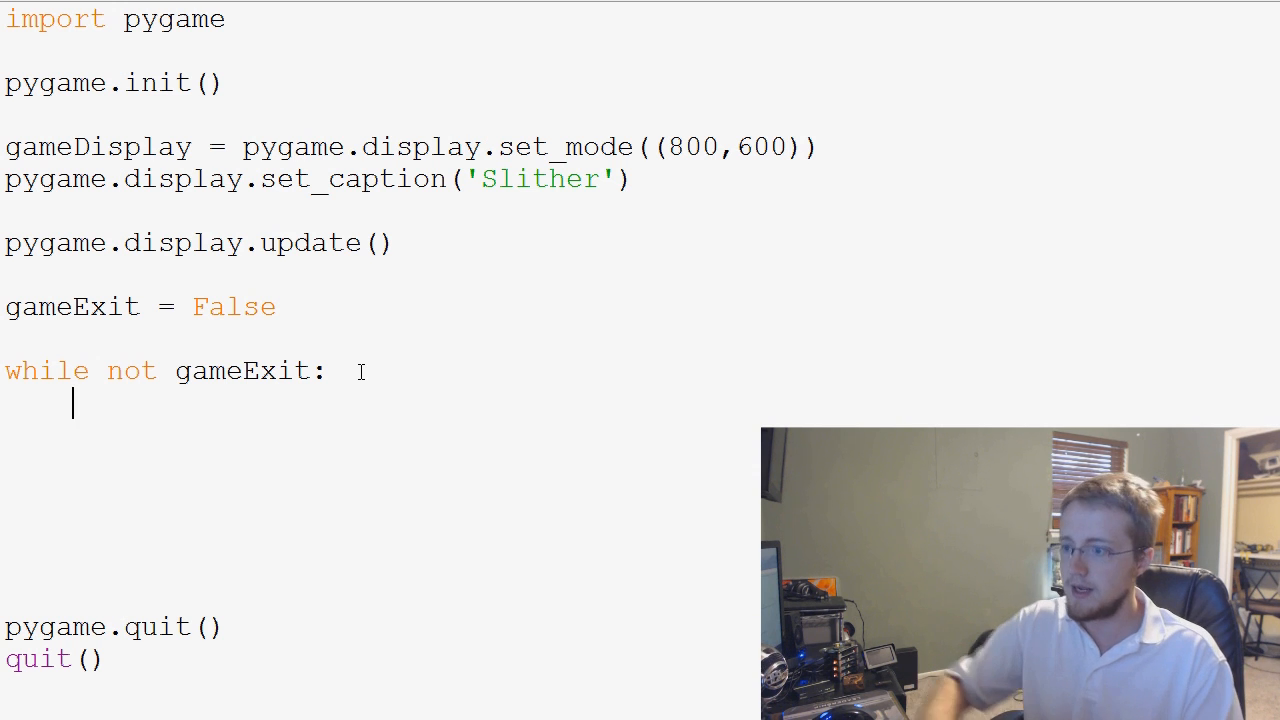
pyautogui.write('for')
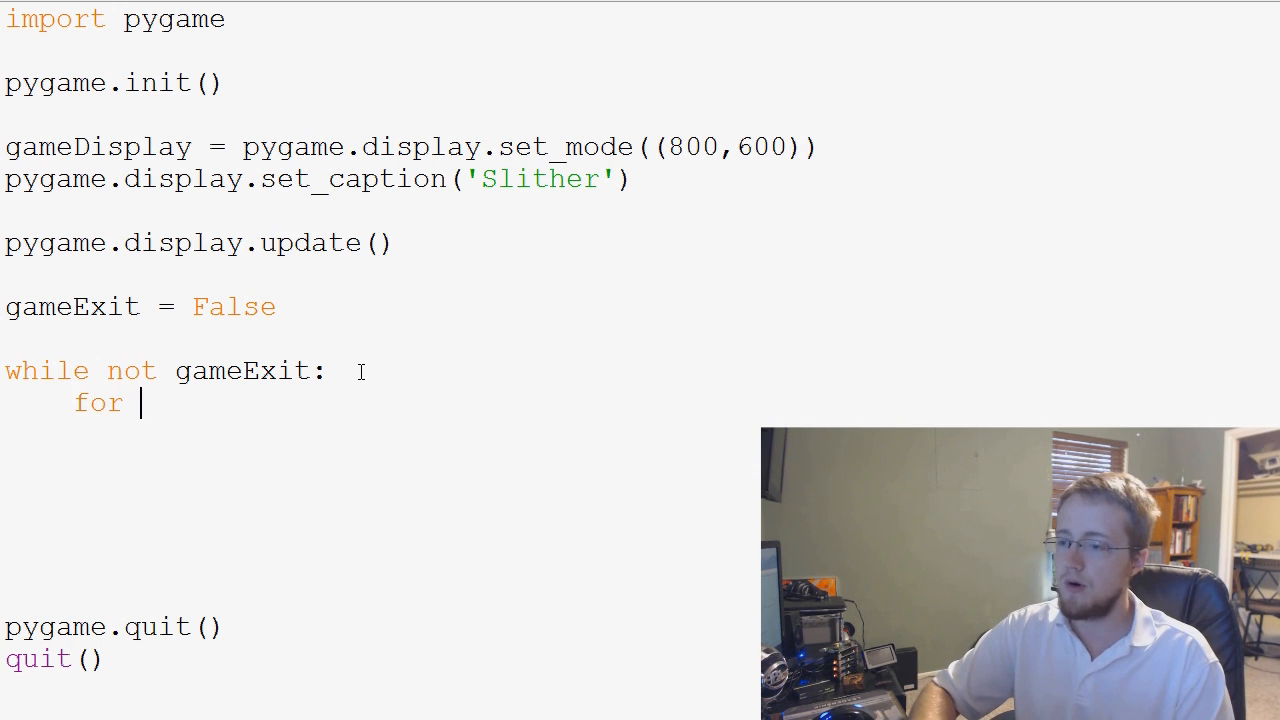
pyautogui.write('event')
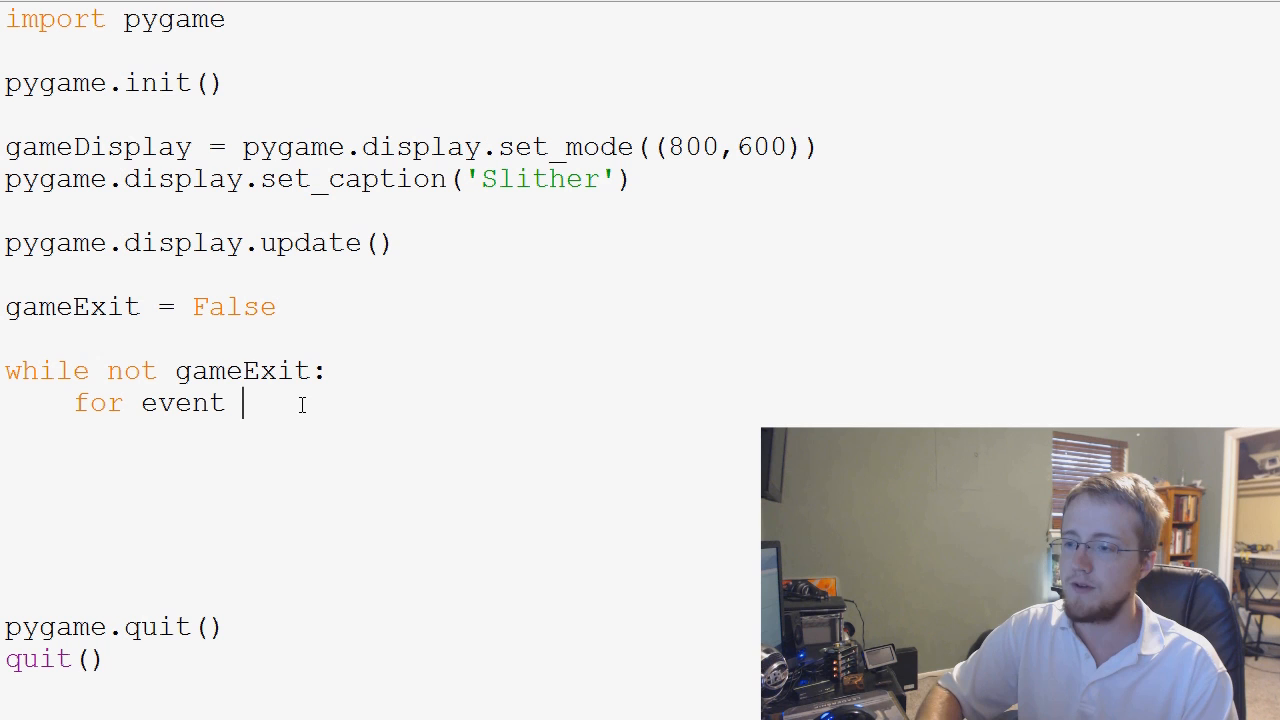
pyautogui.write('in pygame.')
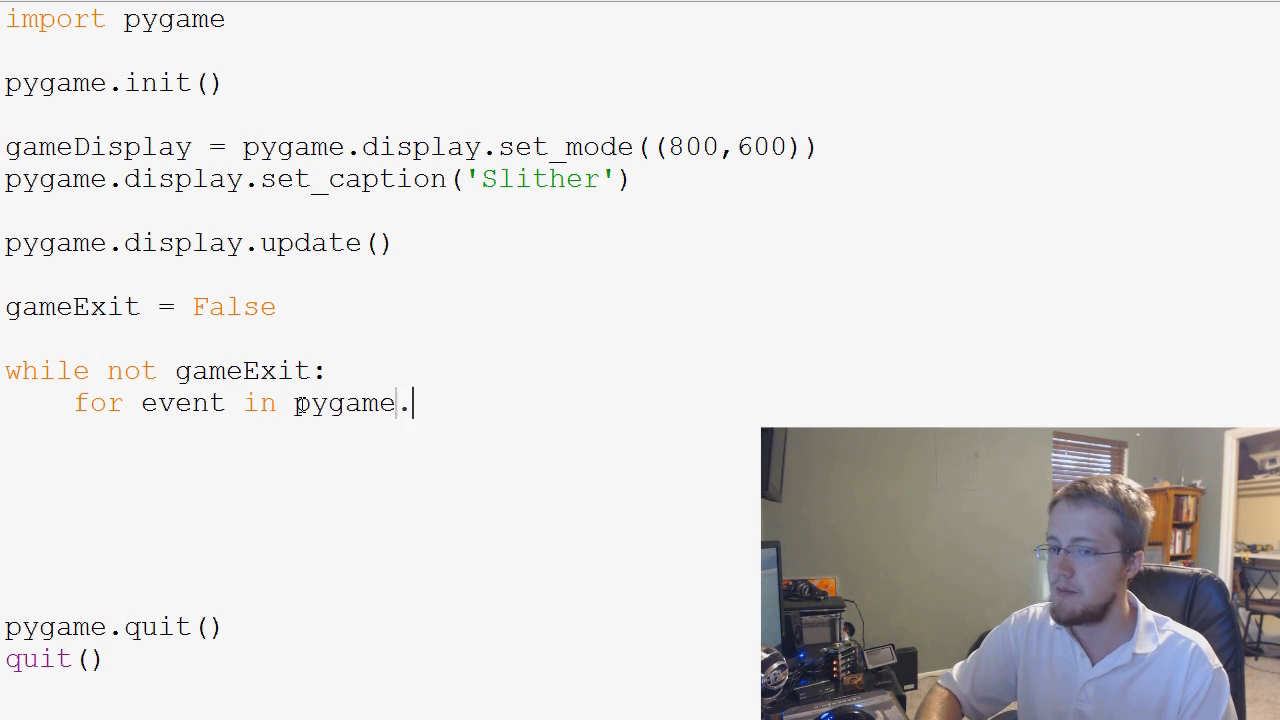
pyautogui.write('event.get')
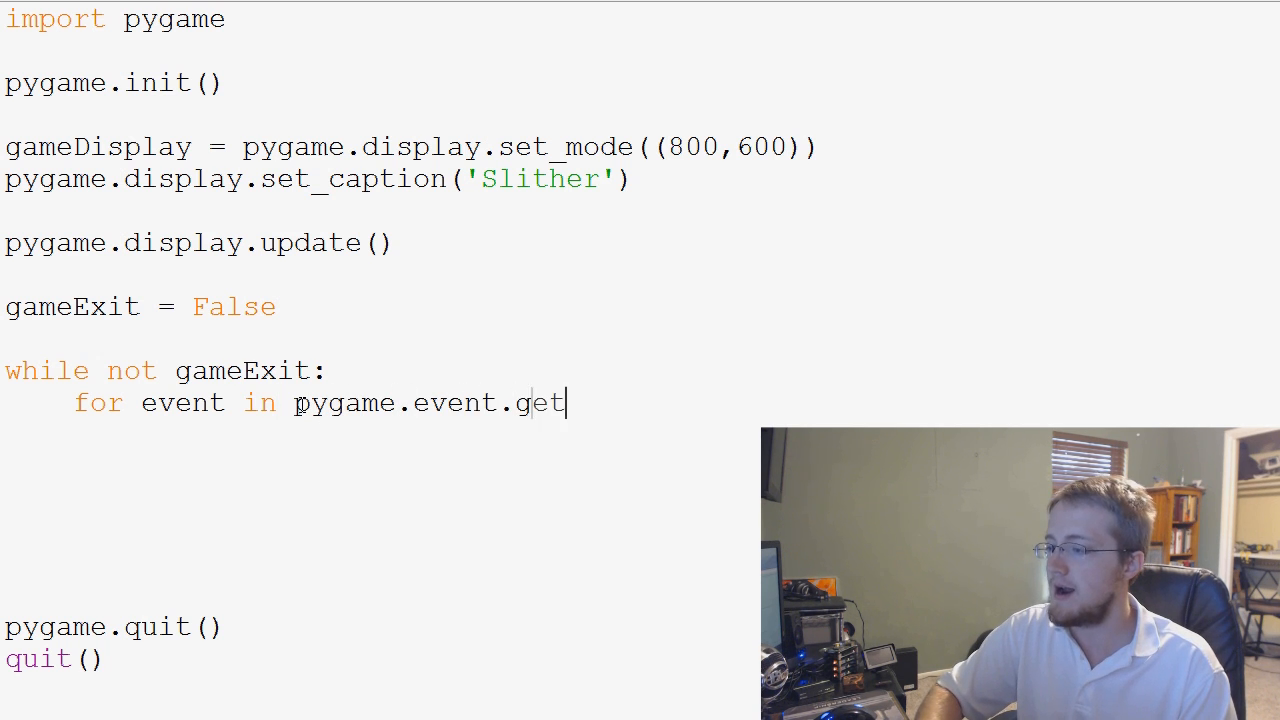
pyautogui.write('():')
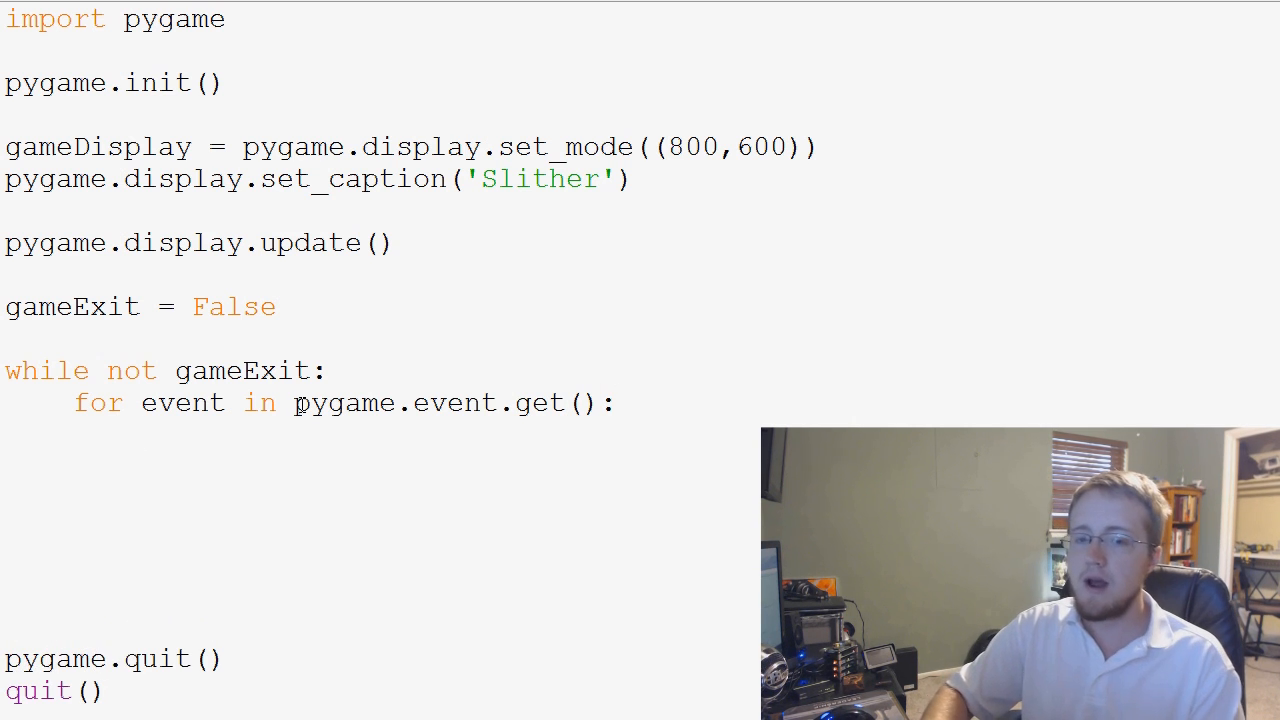
pyautogui.write('print')
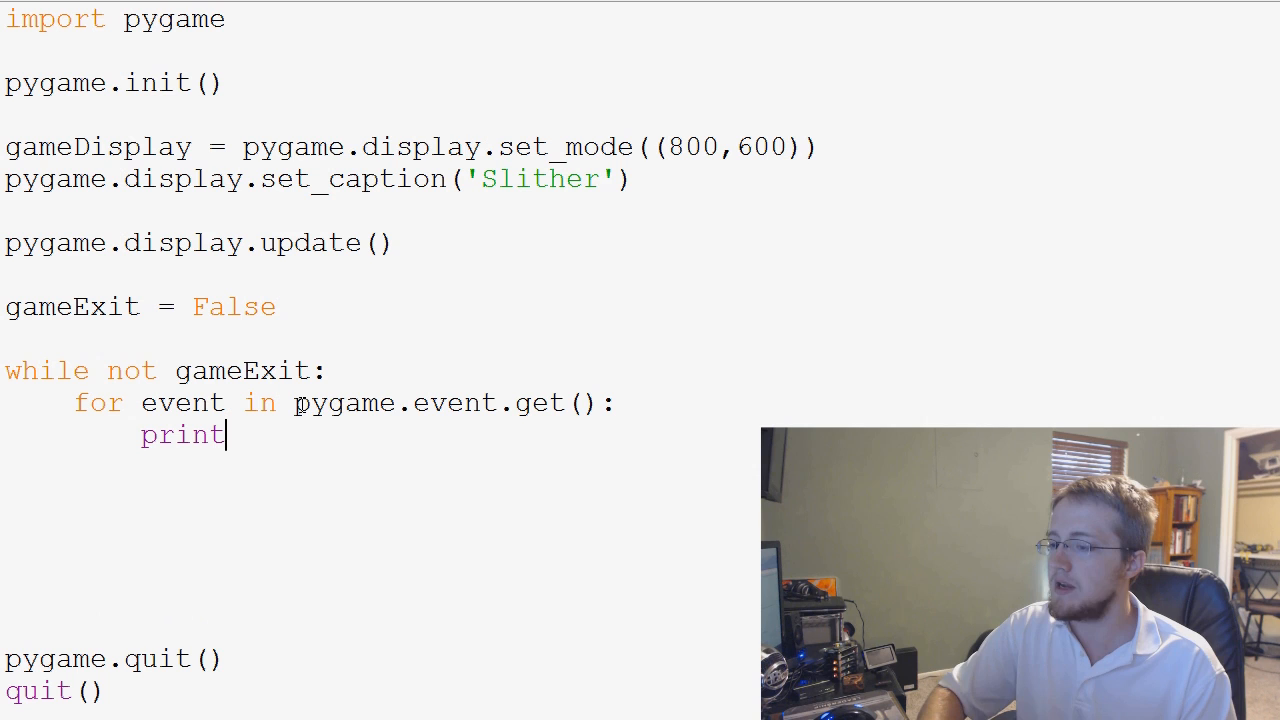
pyautogui.write('(event)')
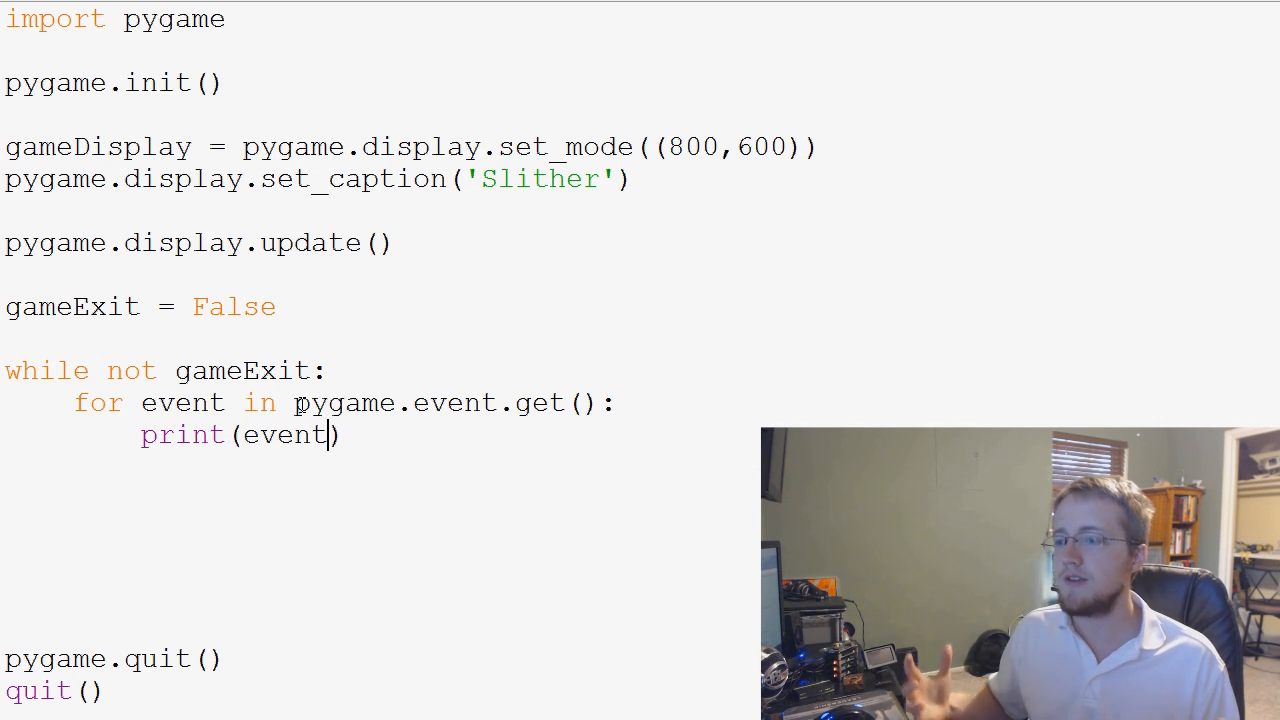
pyautogui.moveTo(590, 323)
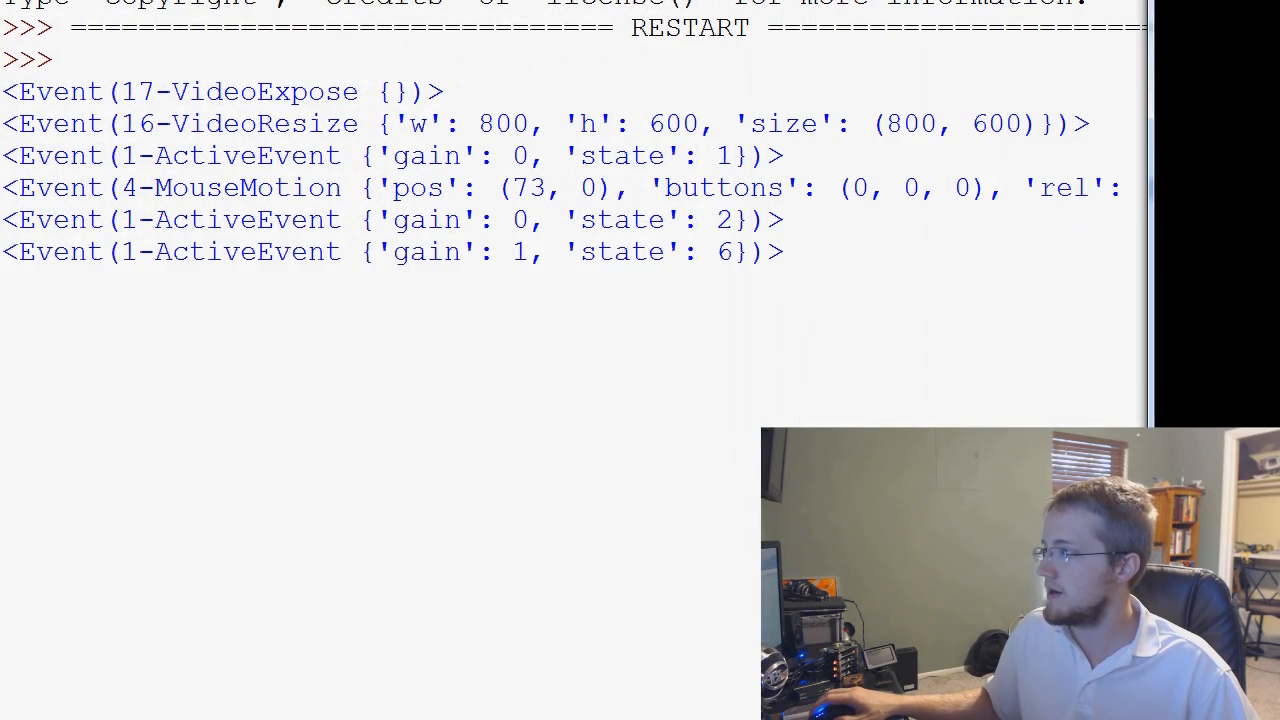
# Scroll through the printed pygame events in the shell, then confirm killing the program.
pyautogui.scroll(-3)
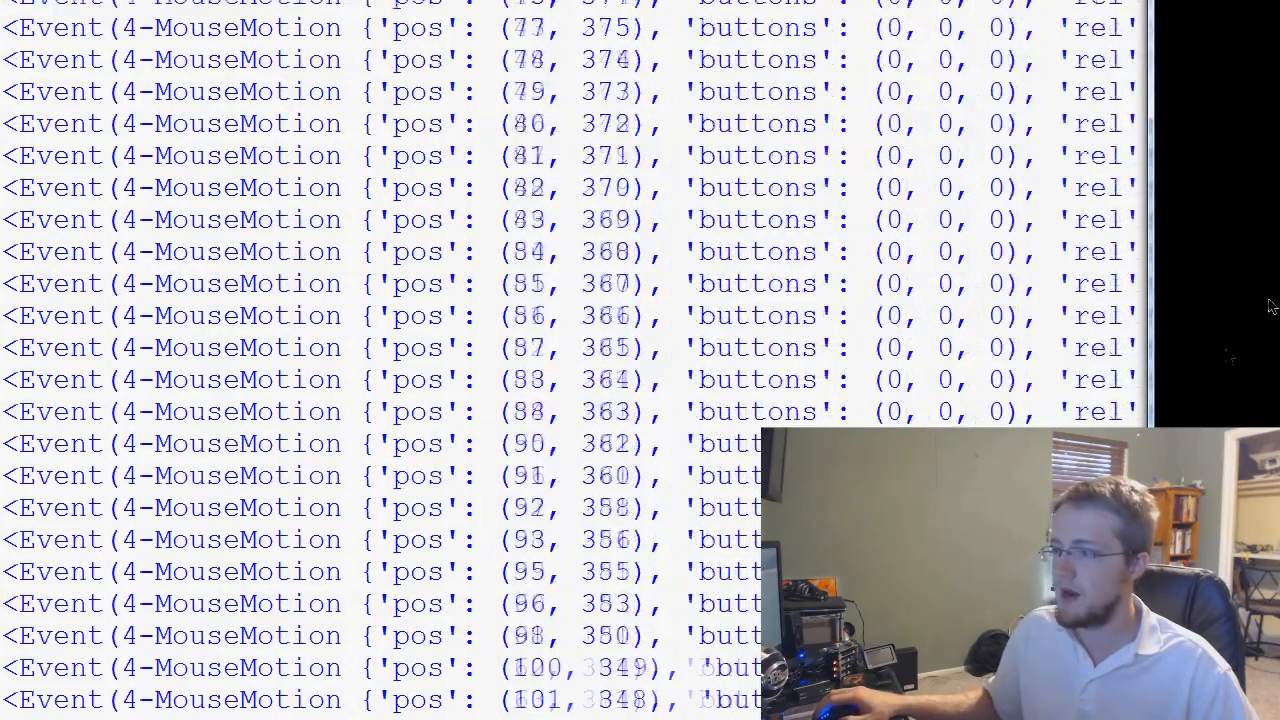
pyautogui.scroll(-3)
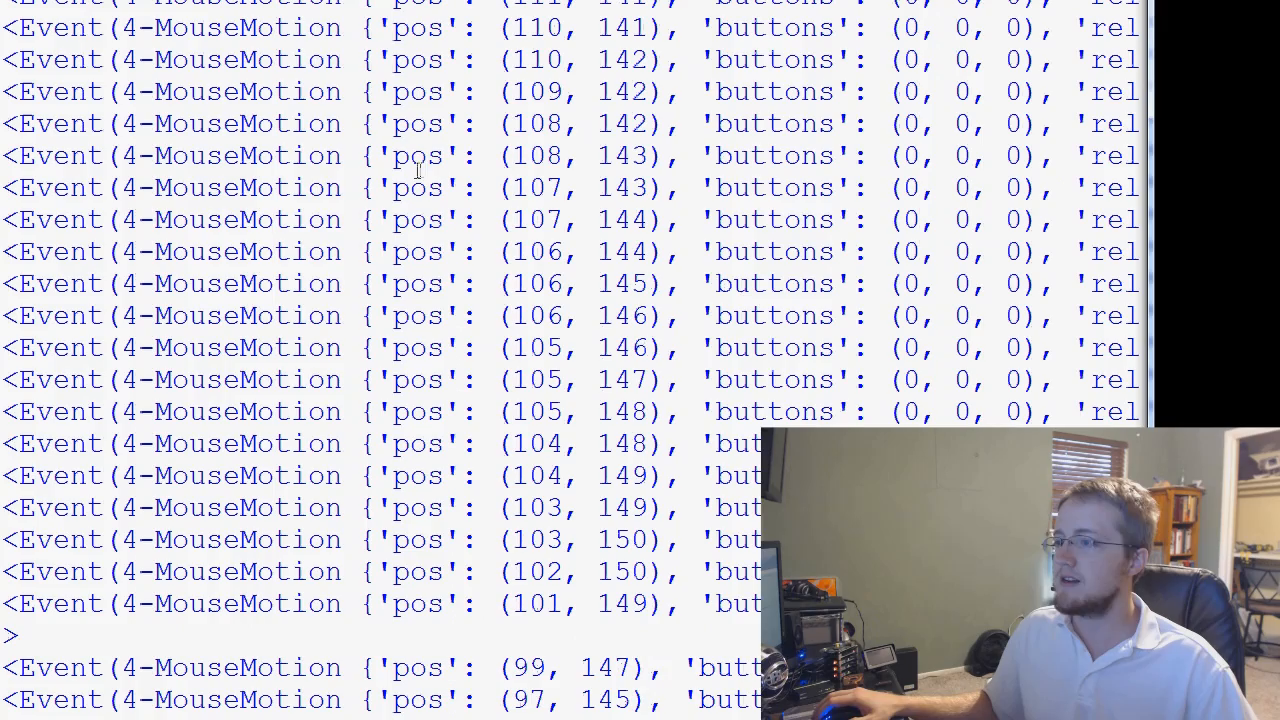
pyautogui.scroll(-3)
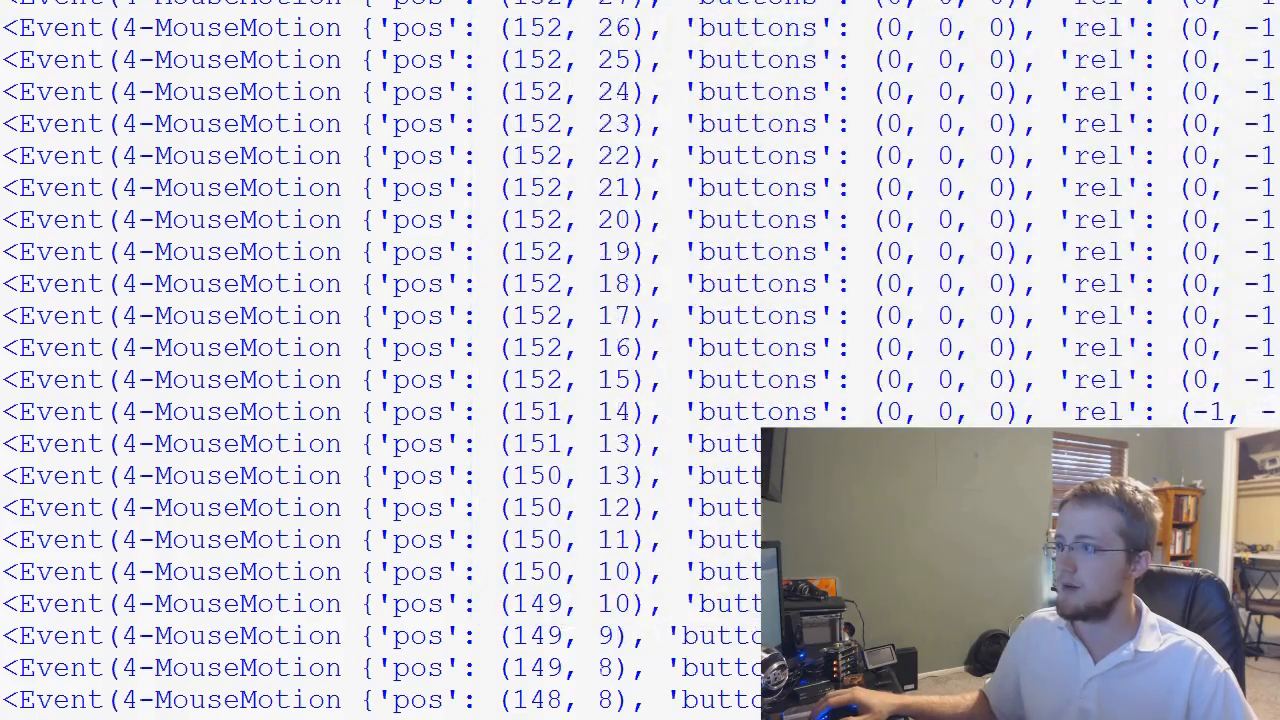
pyautogui.scroll(-3)
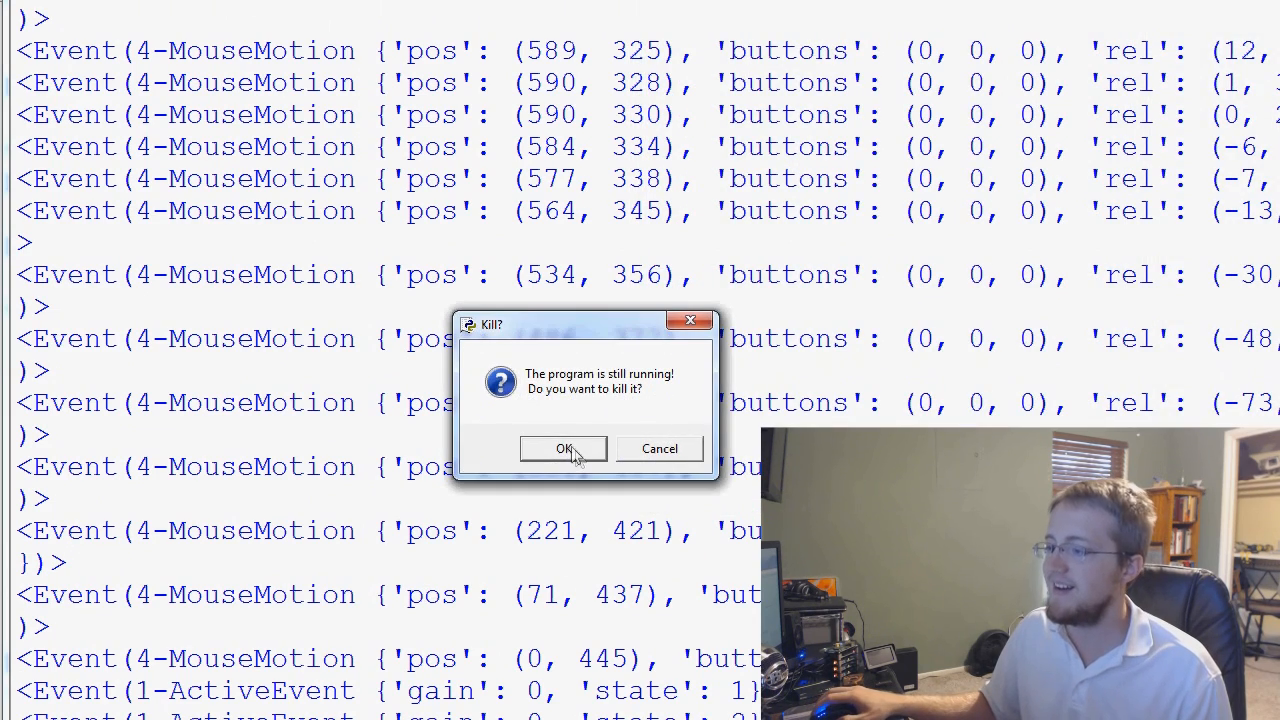
pyautogui.click(563, 448)
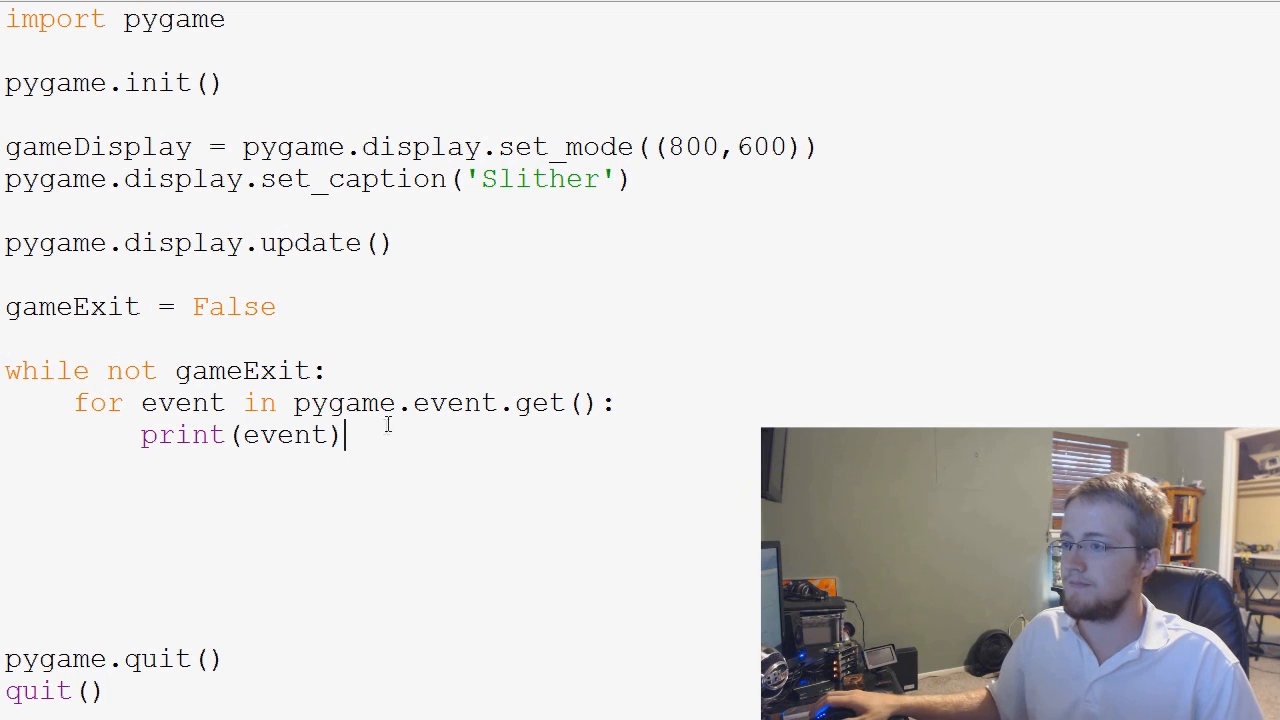
pyautogui.moveTo(392, 465)
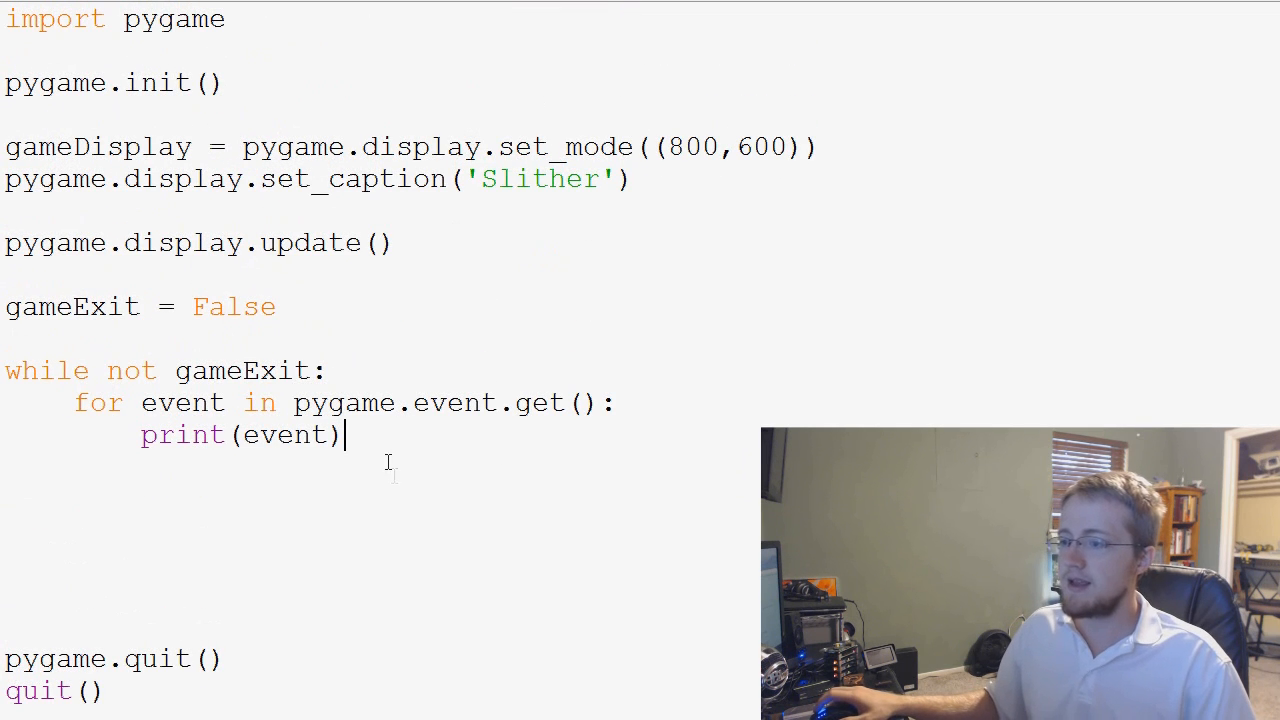
pyautogui.moveTo(45, 625)
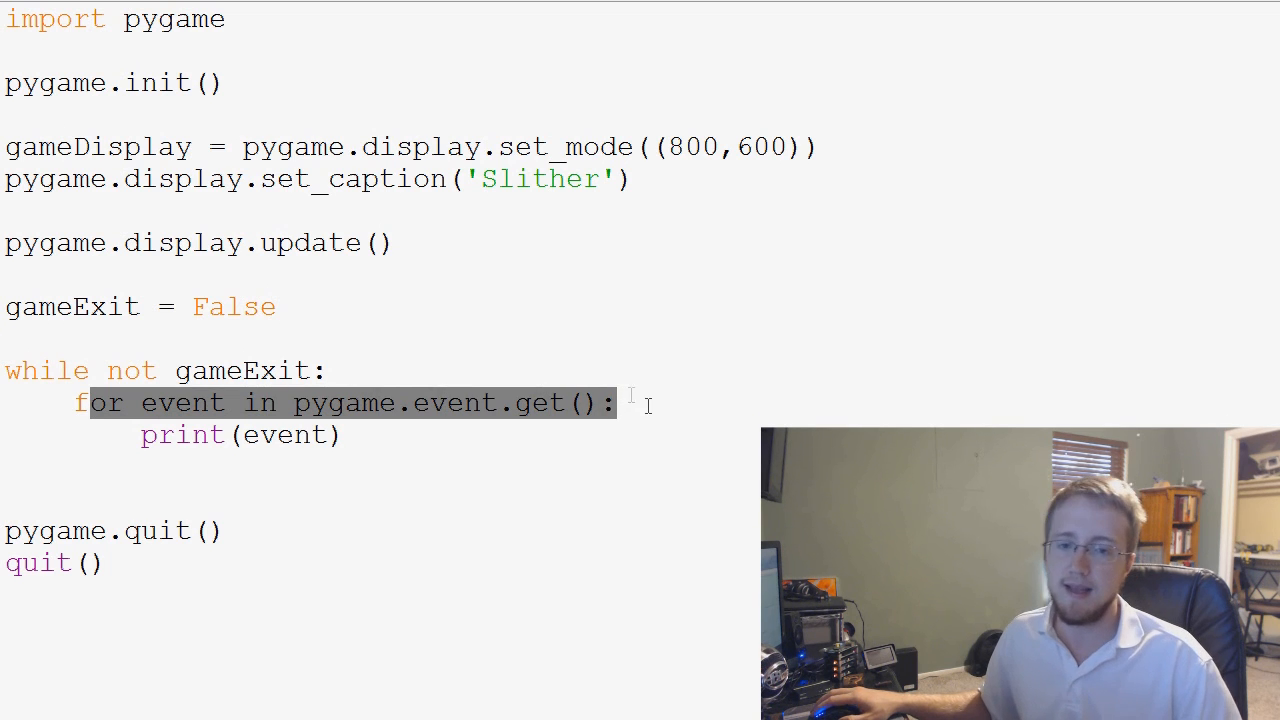
# Adjust the blank lines around the event loop code before rerunning.
pyautogui.click(344, 434)
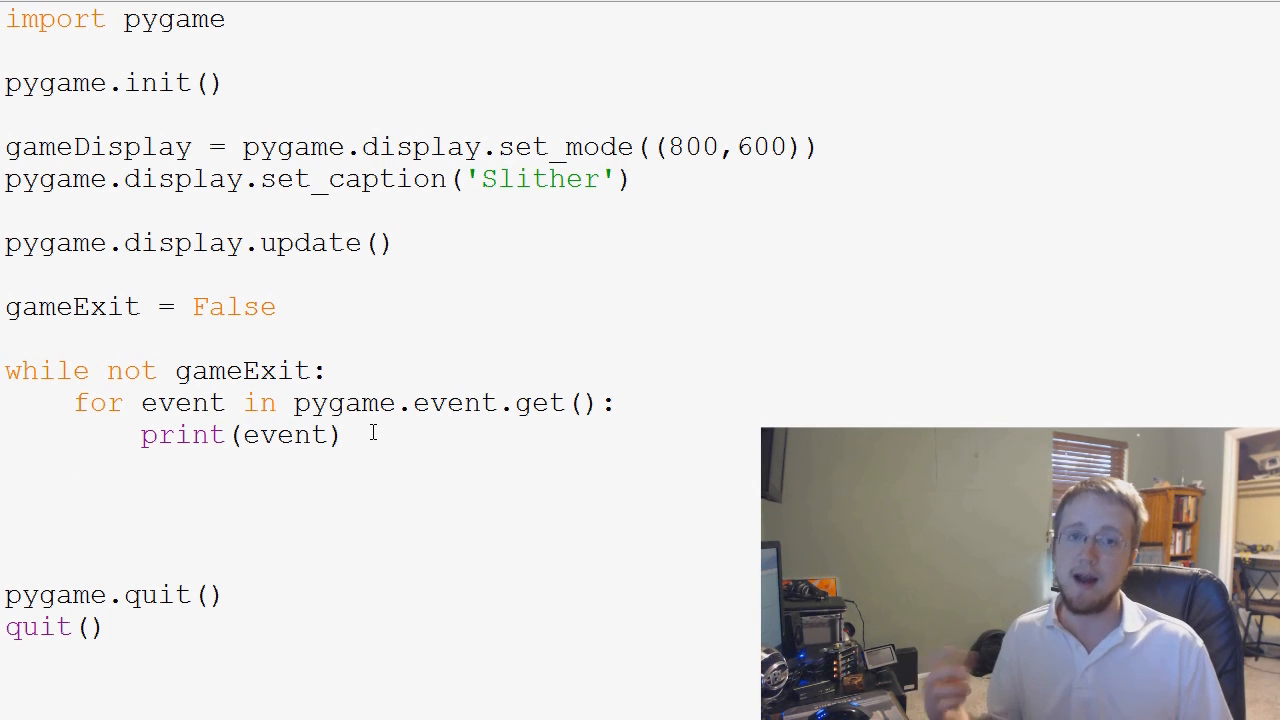
pyautogui.press('Return')
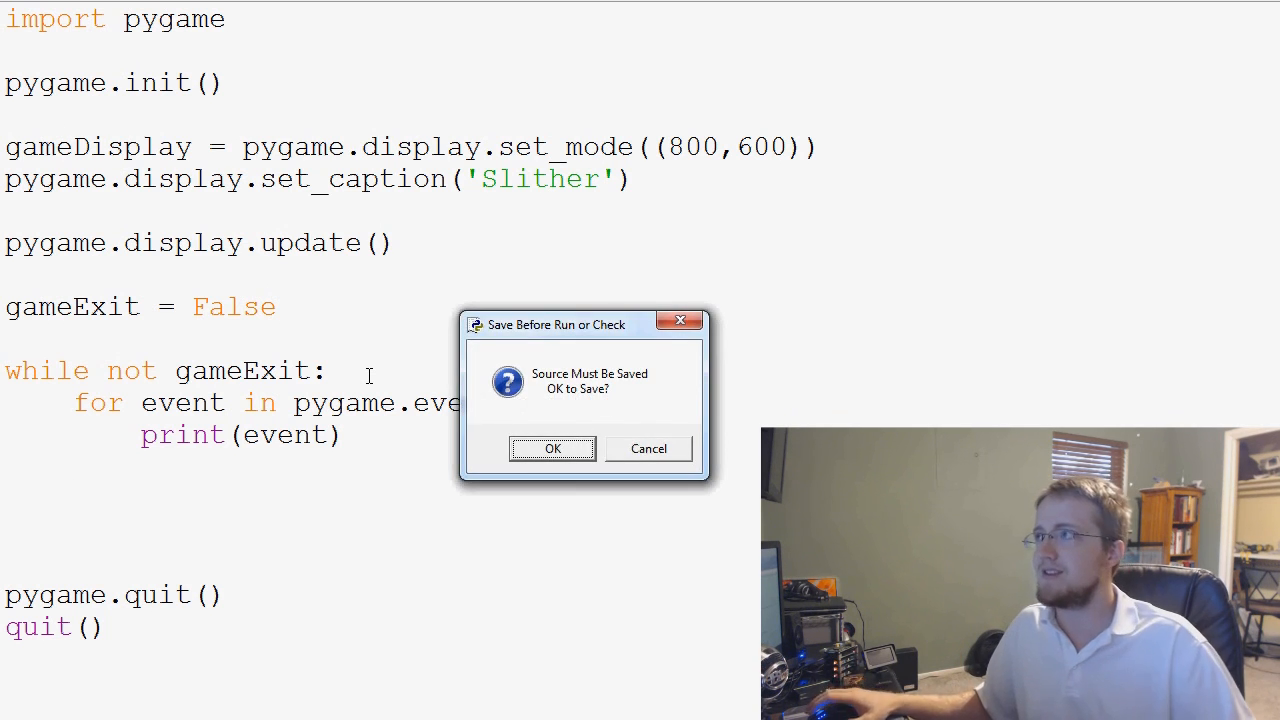
# Save and rerun, focus the Slither window, scroll the printed events, then kill it.
pyautogui.click(551, 448)
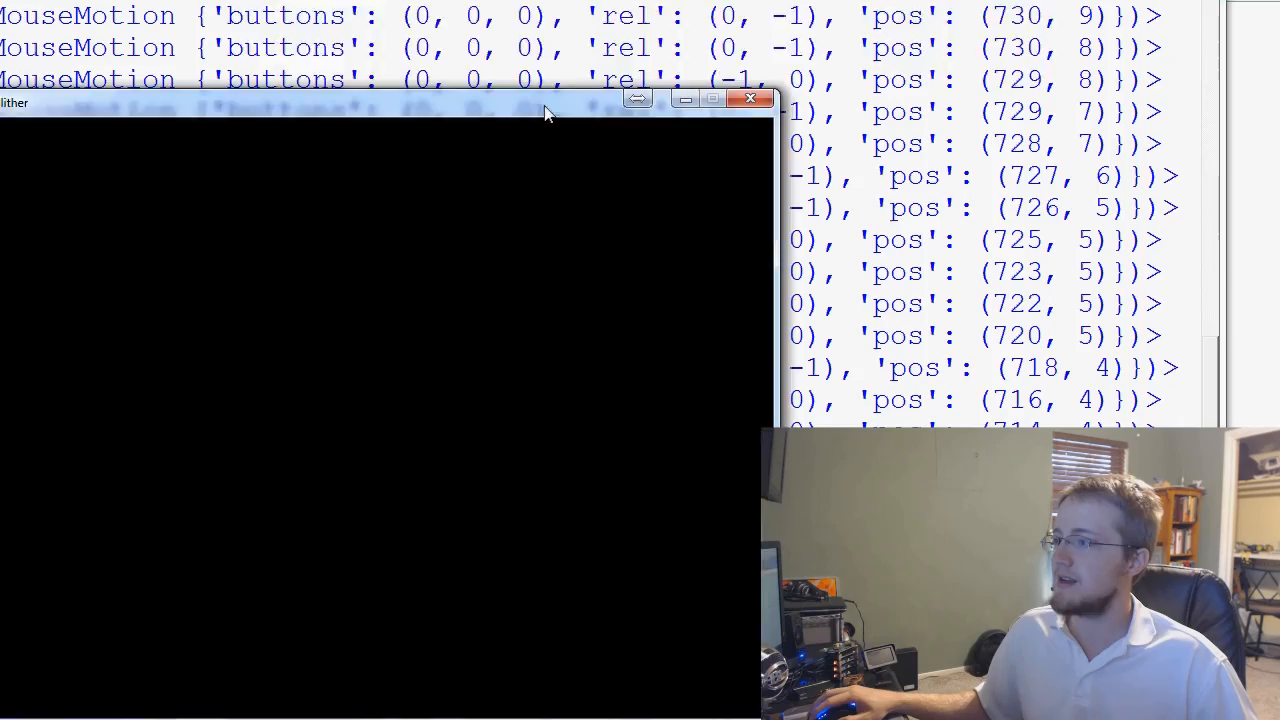
pyautogui.click(751, 98)
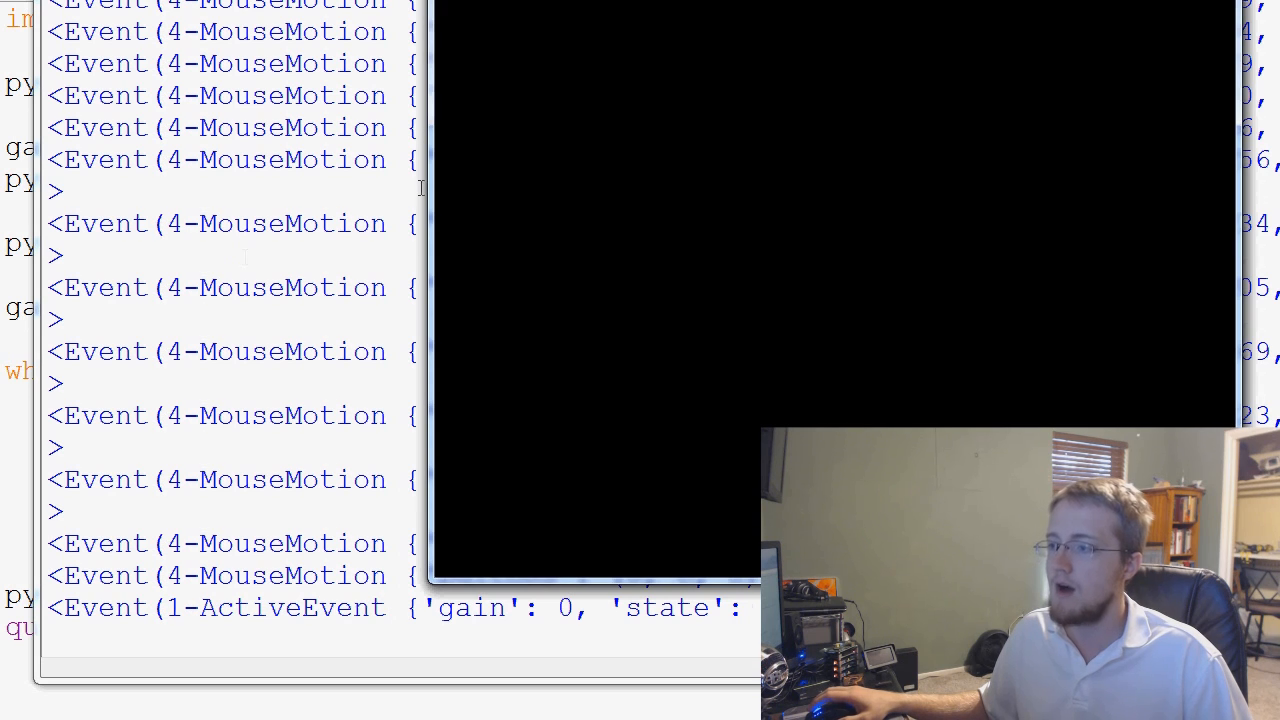
pyautogui.scroll(-3)
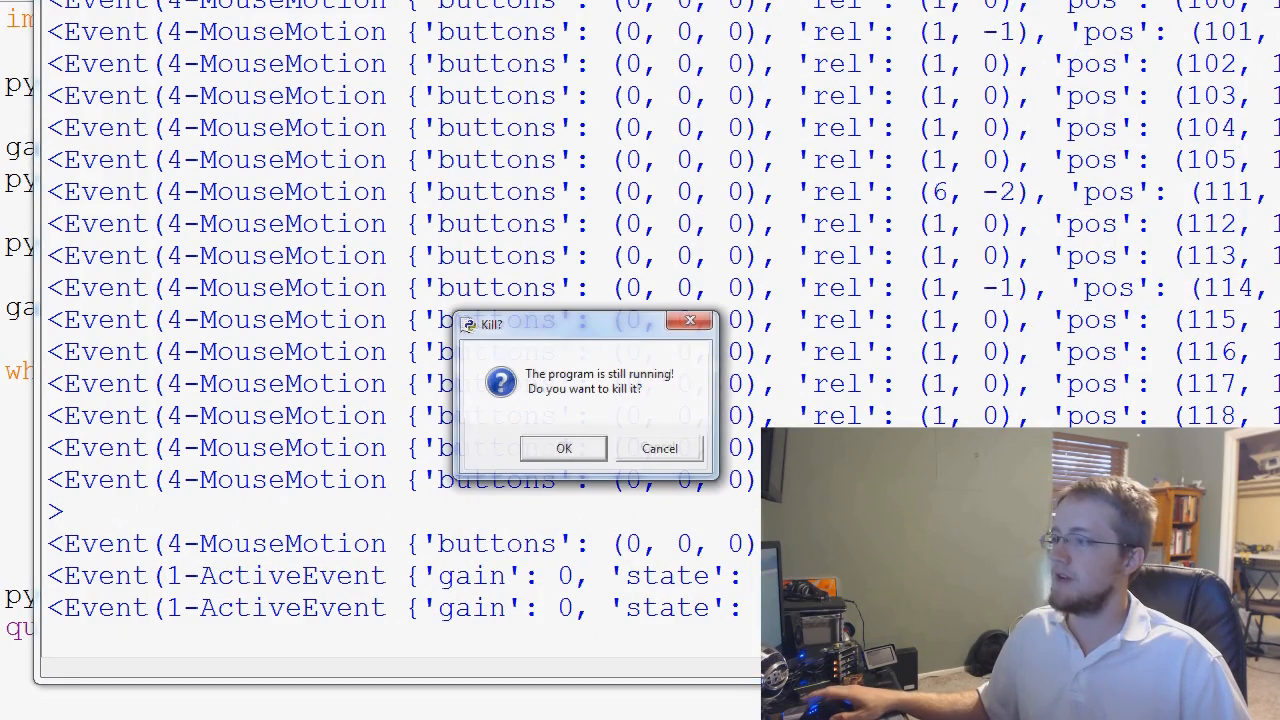
pyautogui.click(563, 447)
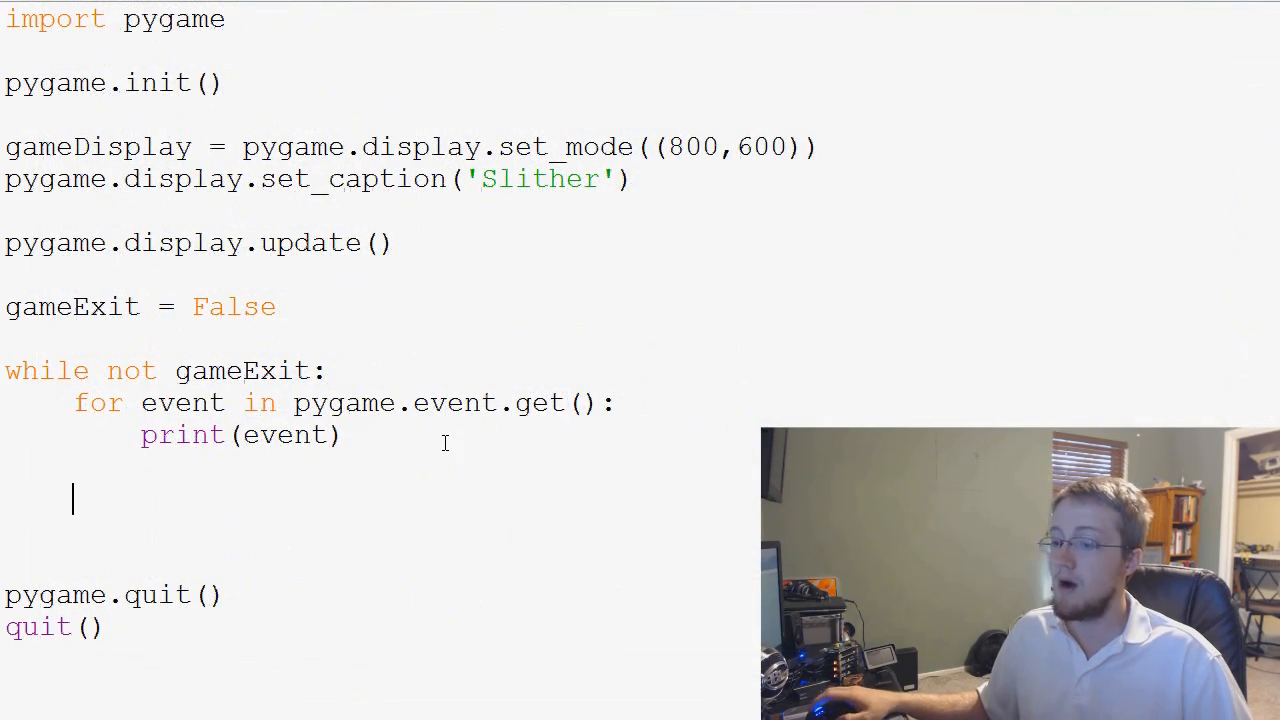